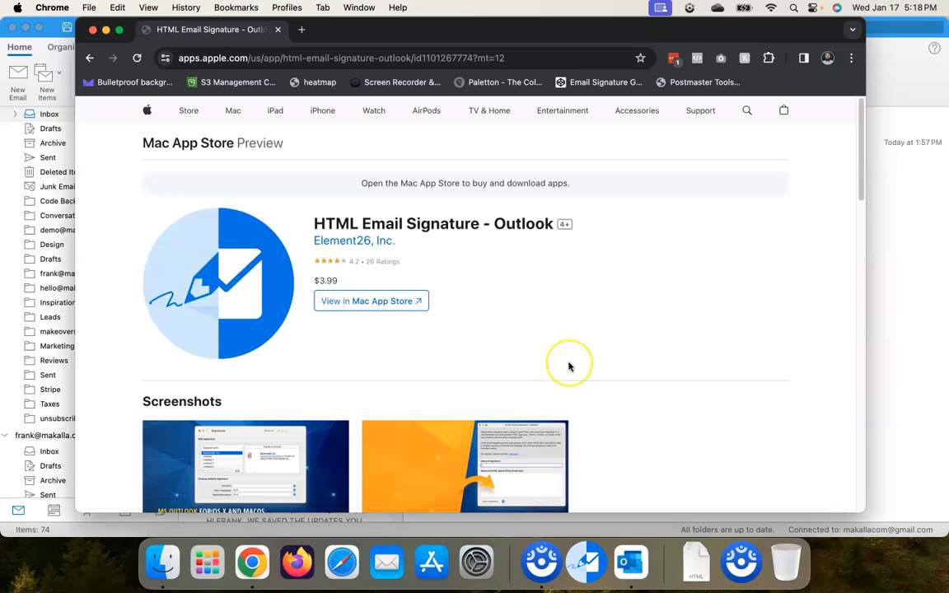
mouse_move(524, 333)
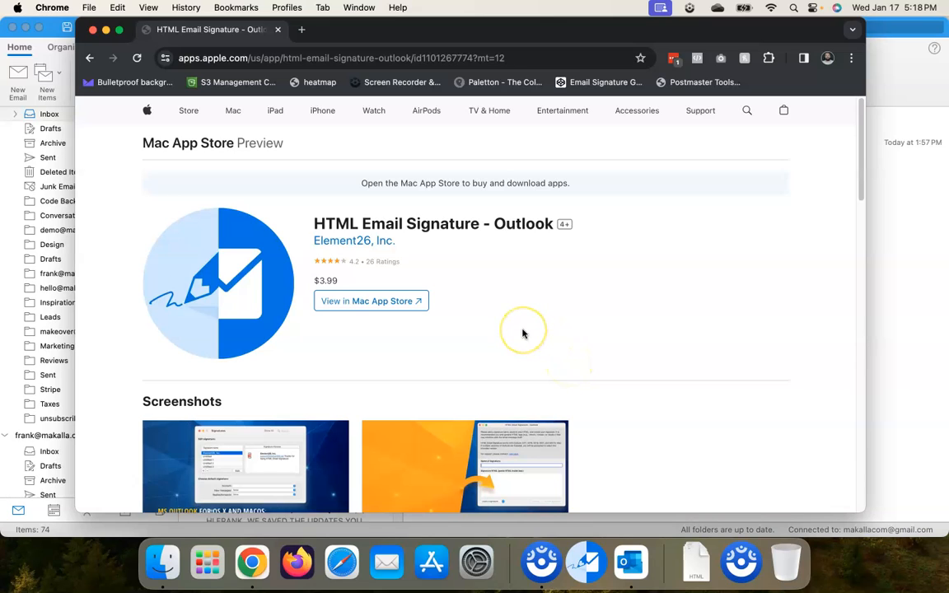
mouse_move(534, 333)
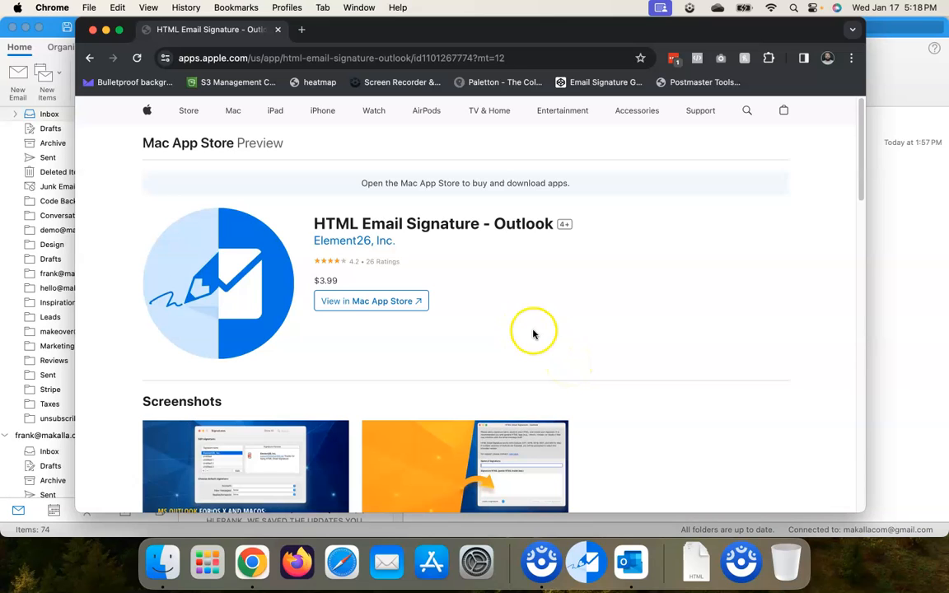
mouse_move(290, 187)
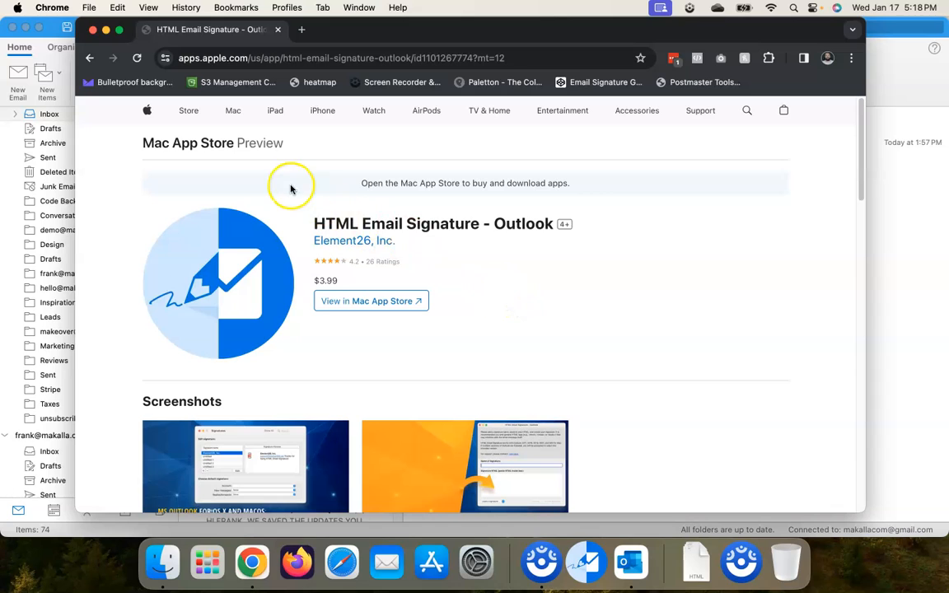
mouse_move(409, 224)
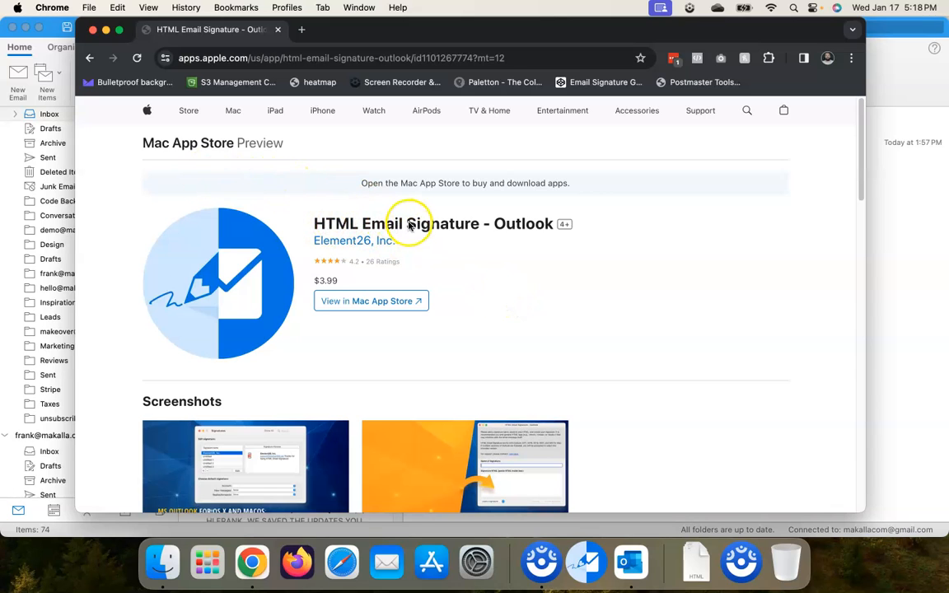
mouse_move(524, 227)
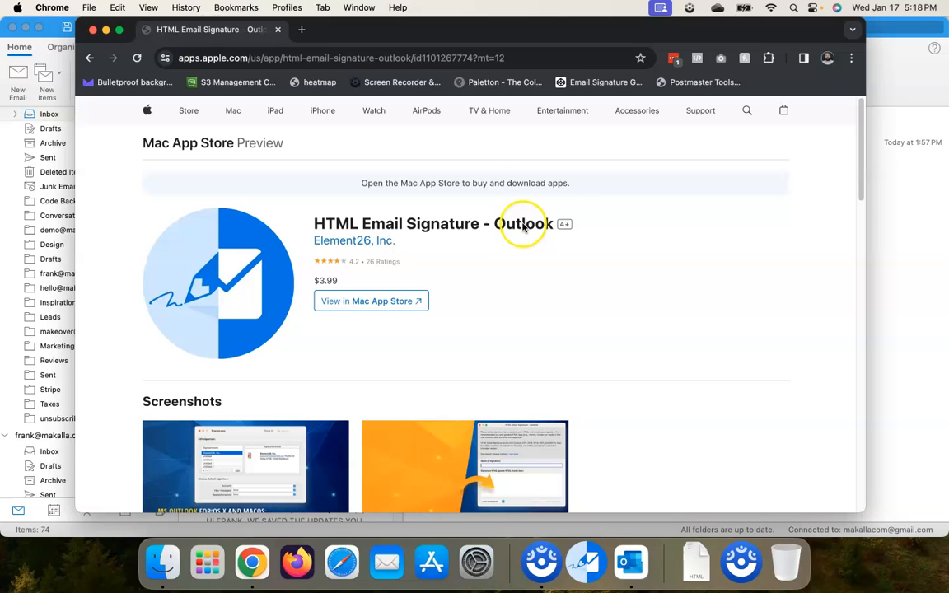
mouse_move(336, 370)
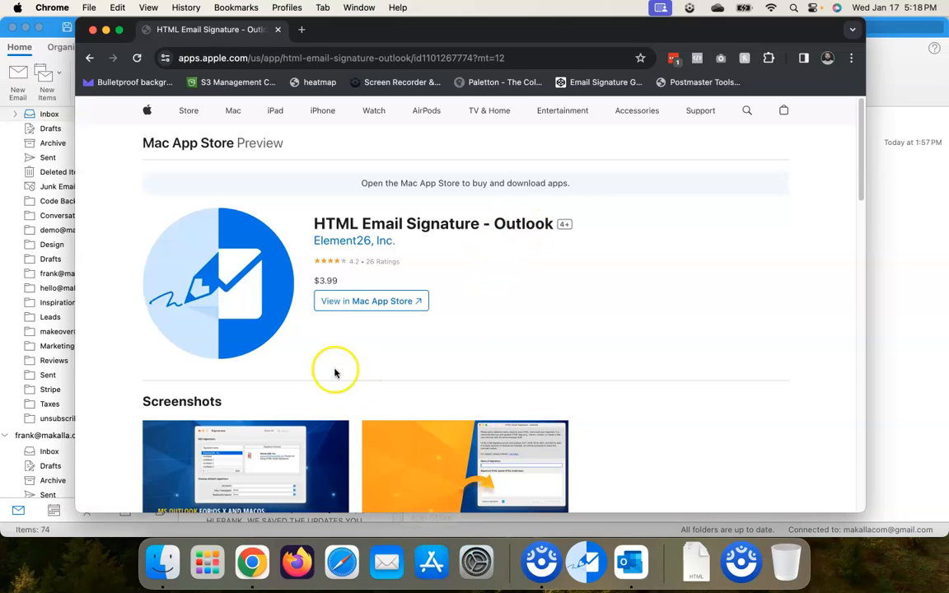
mouse_move(399, 290)
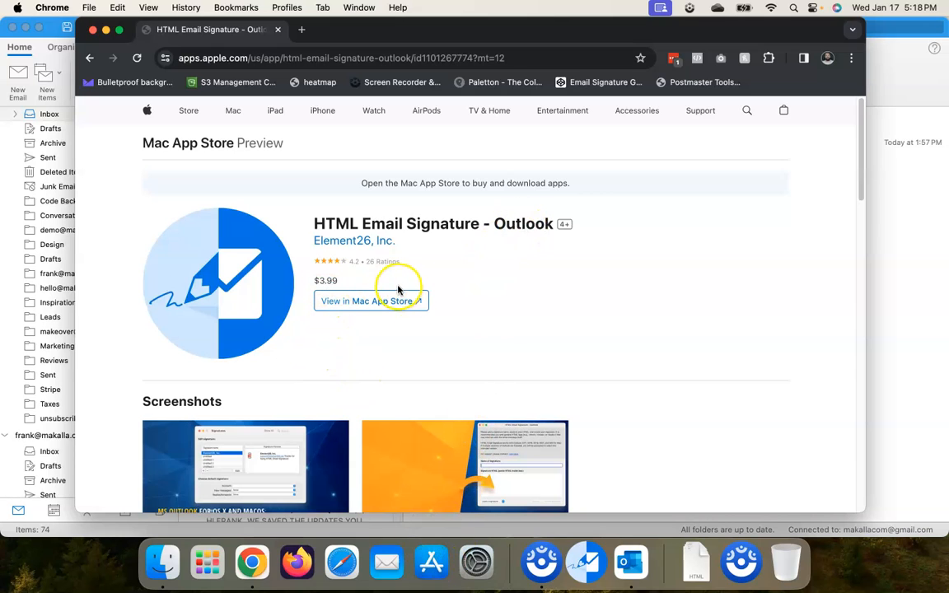
mouse_move(547, 290)
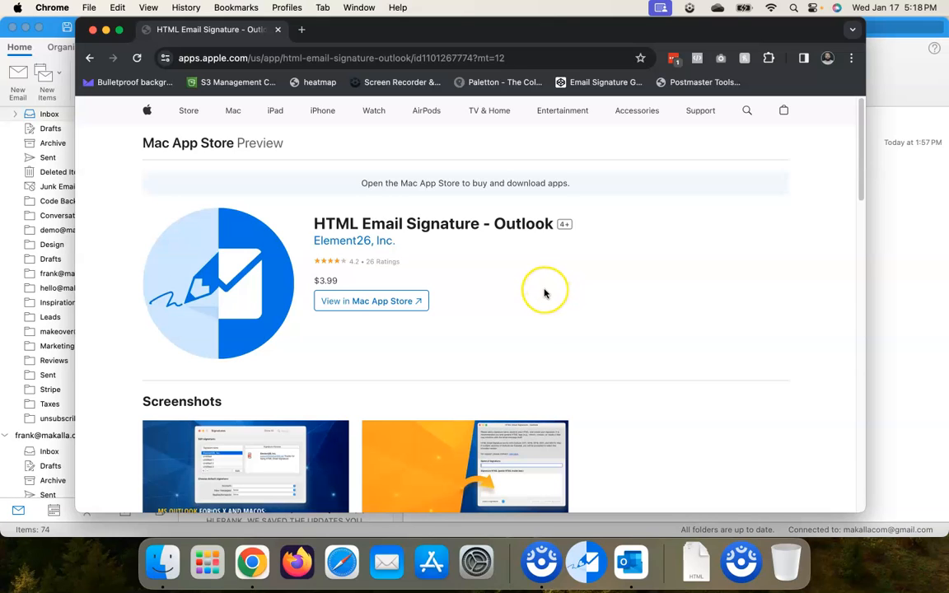
mouse_move(544, 293)
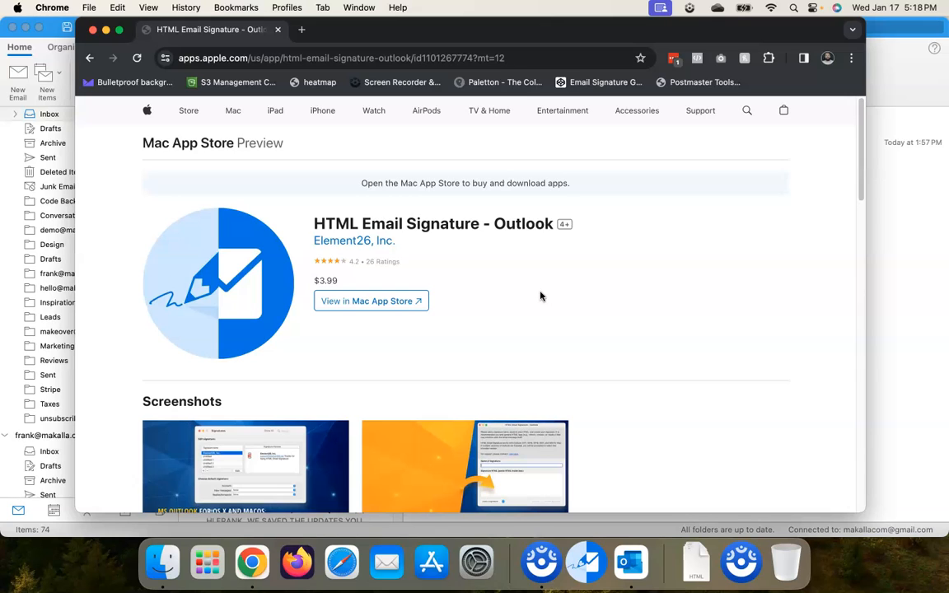
mouse_move(536, 297)
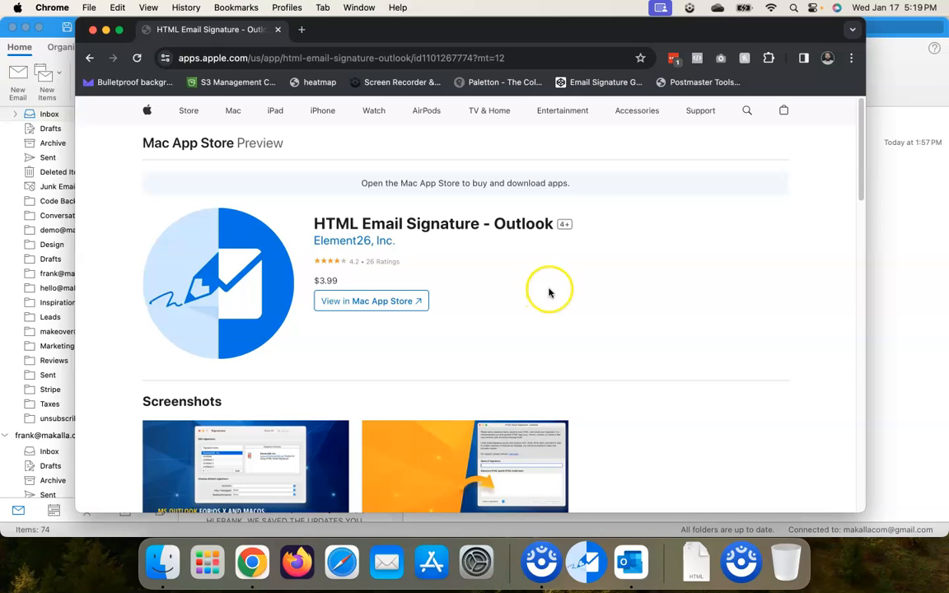
mouse_move(432, 564)
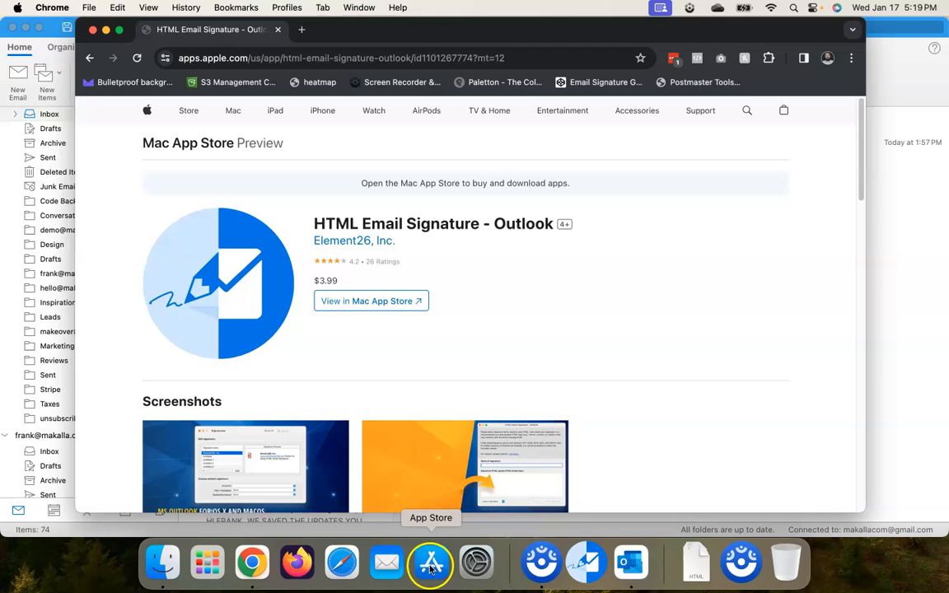
Update the HTML Email Signature - Outlook app from the App Store updates list.
click(430, 564)
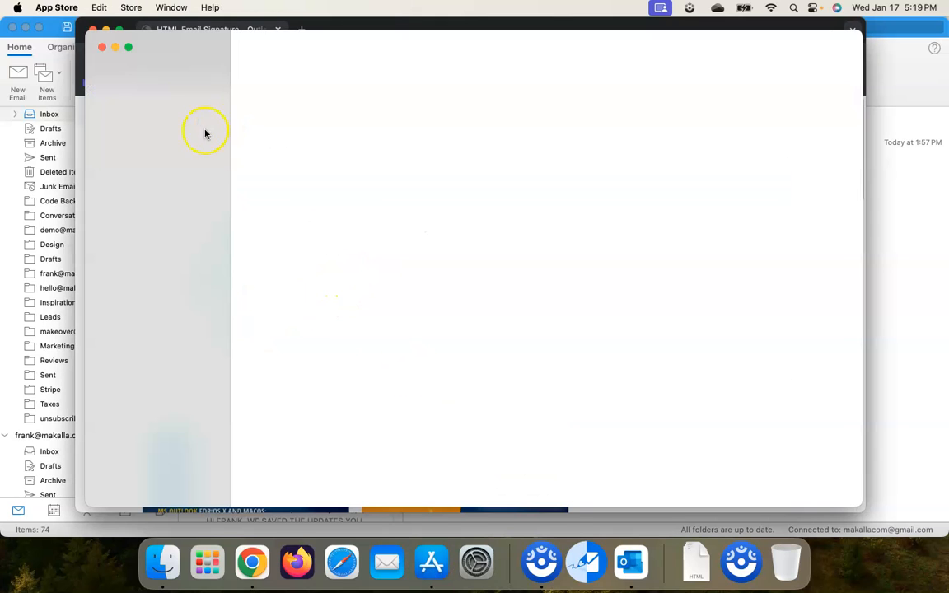
click(132, 272)
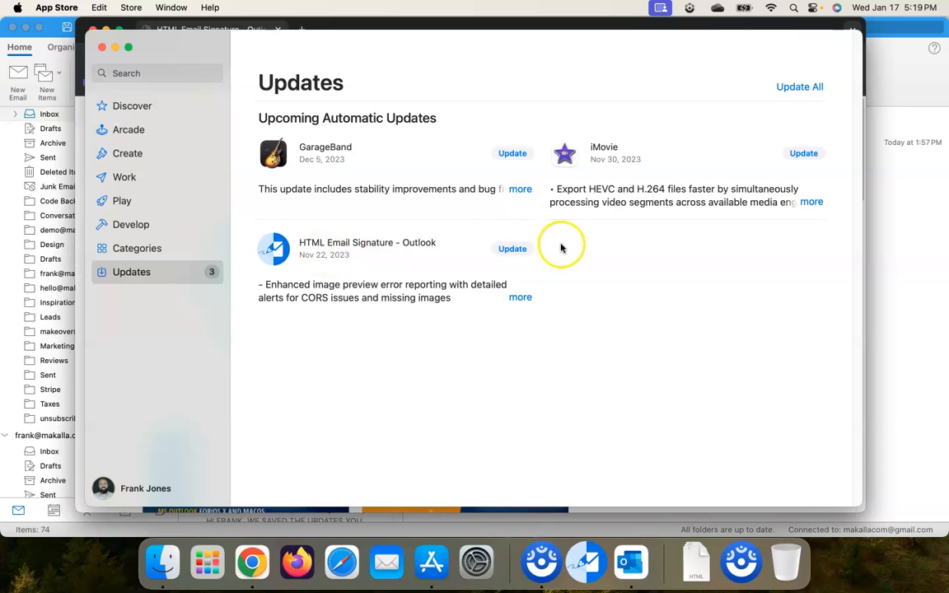
click(511, 248)
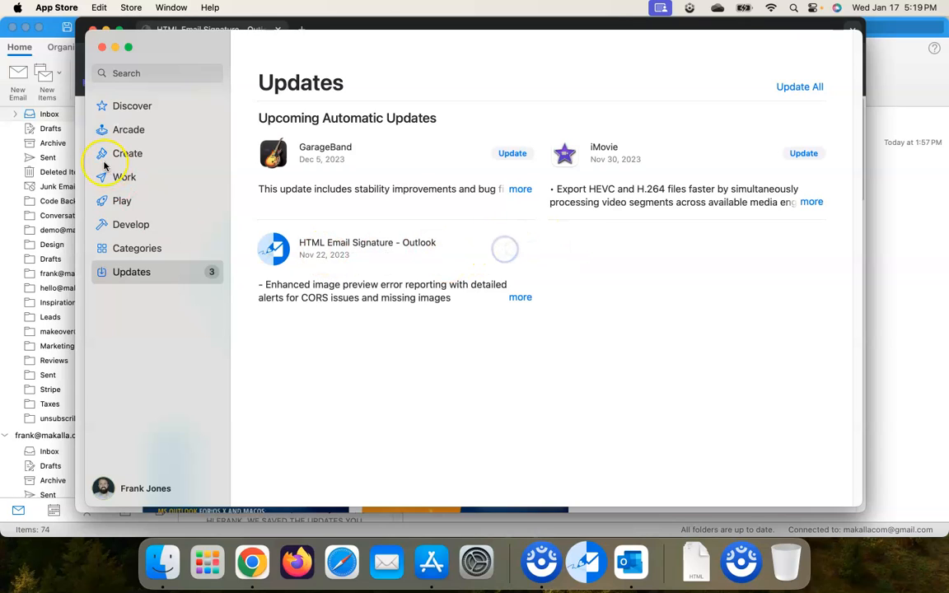
Search the store for 'html email signature - outlook' to confirm it shows as installed.
click(157, 73)
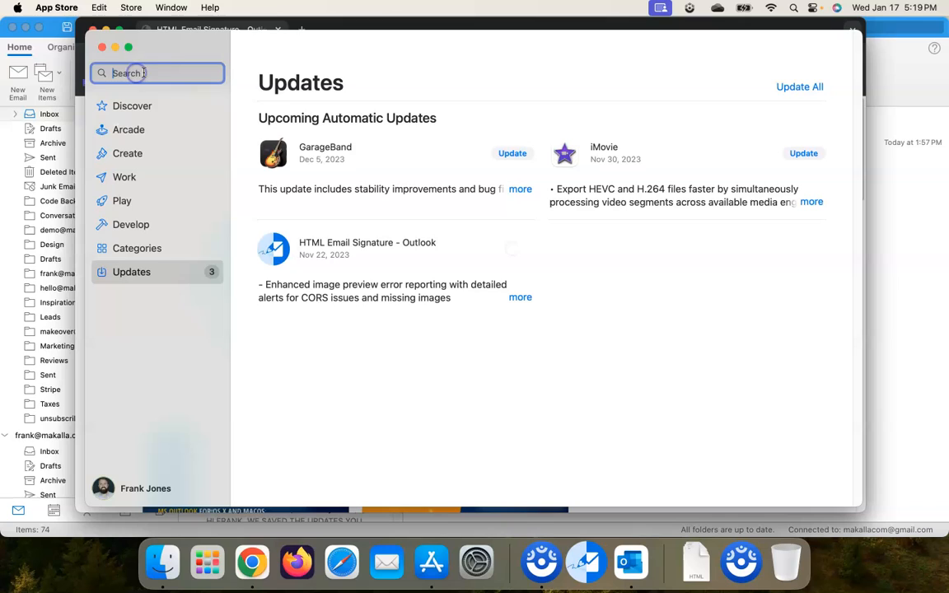
text(html email s)
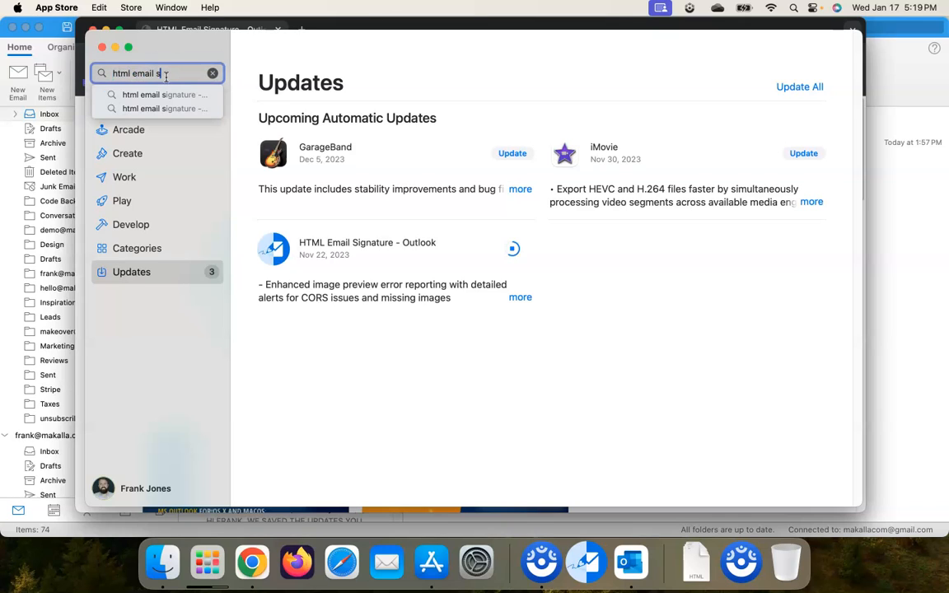
text(ignature - outlook)
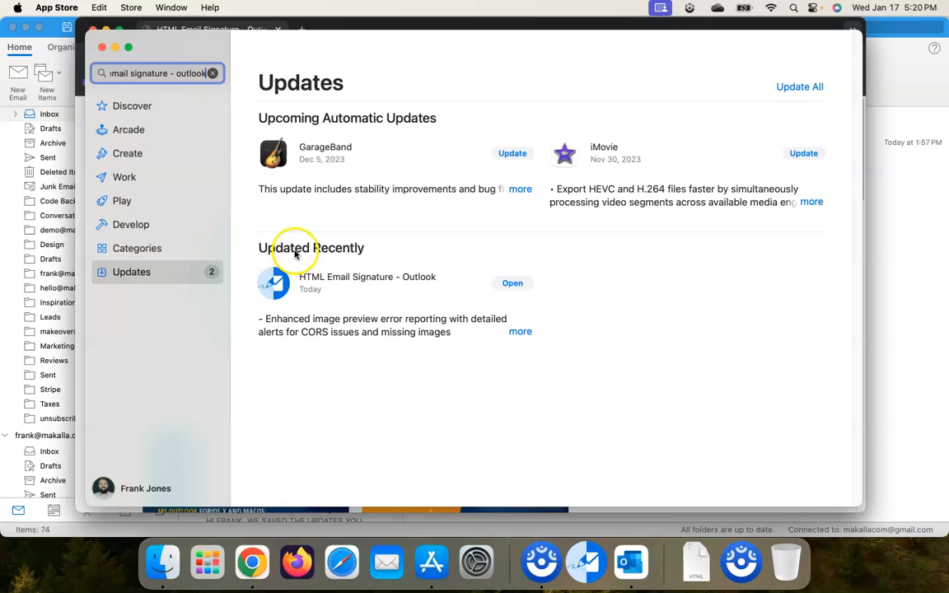
key(Return)
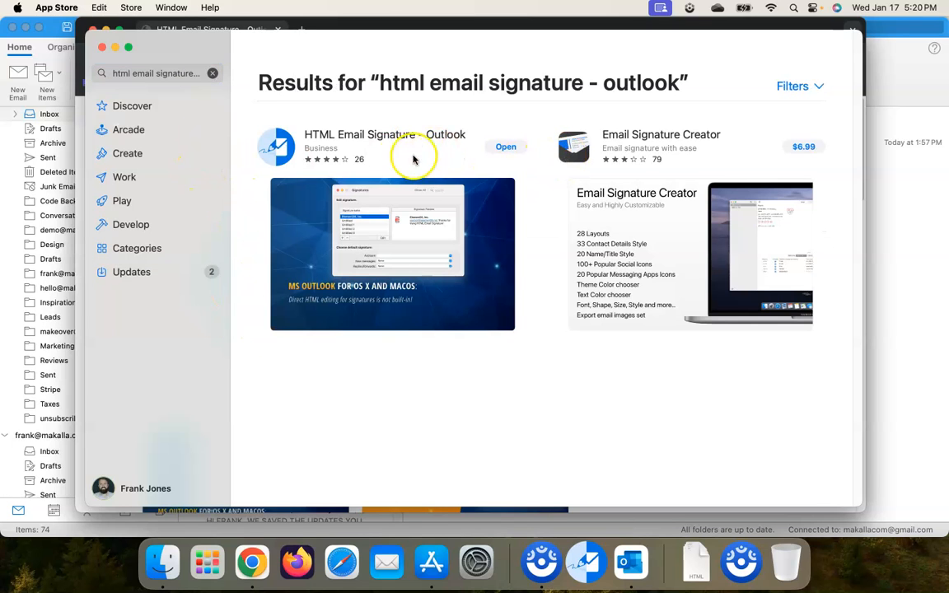
mouse_move(305, 157)
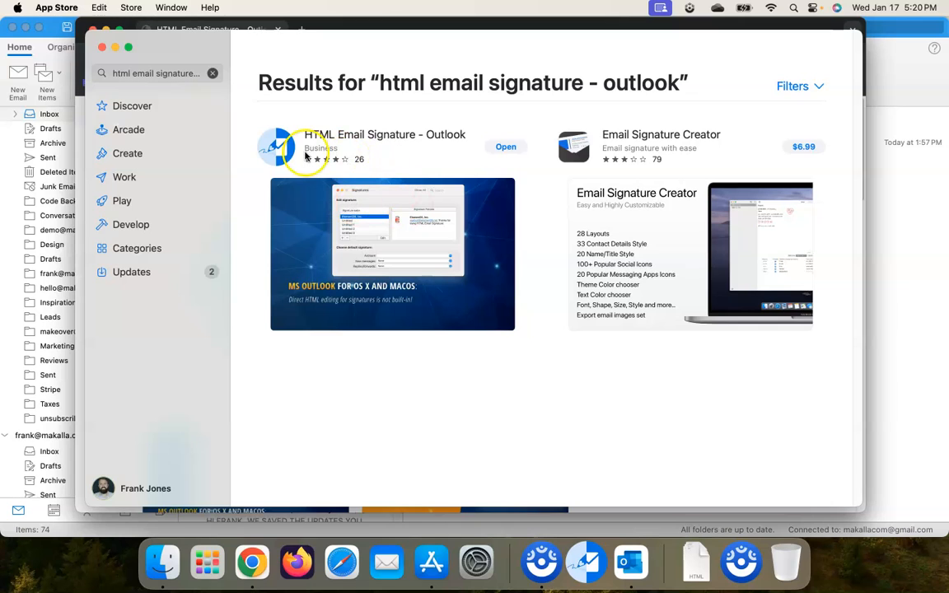
mouse_move(267, 164)
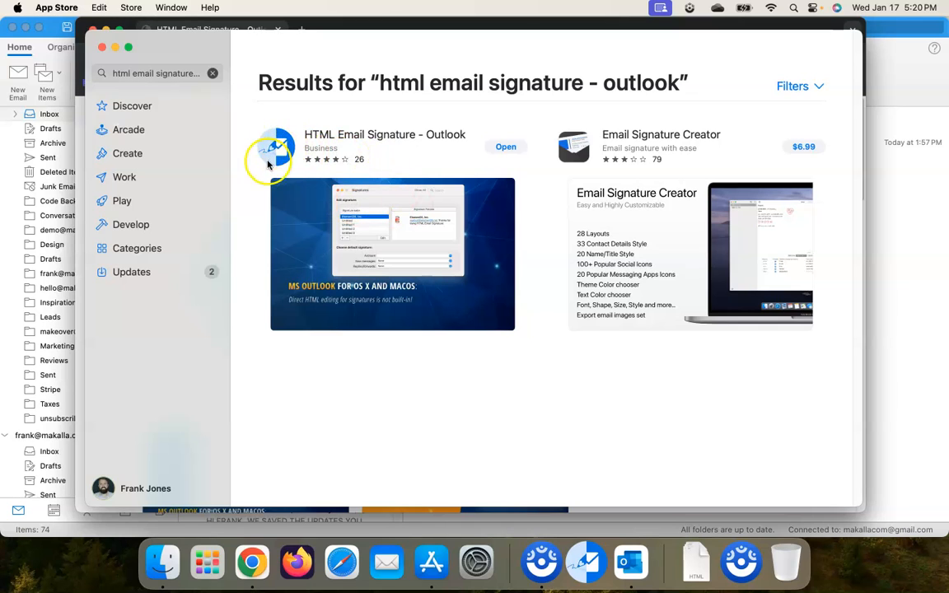
mouse_move(392, 201)
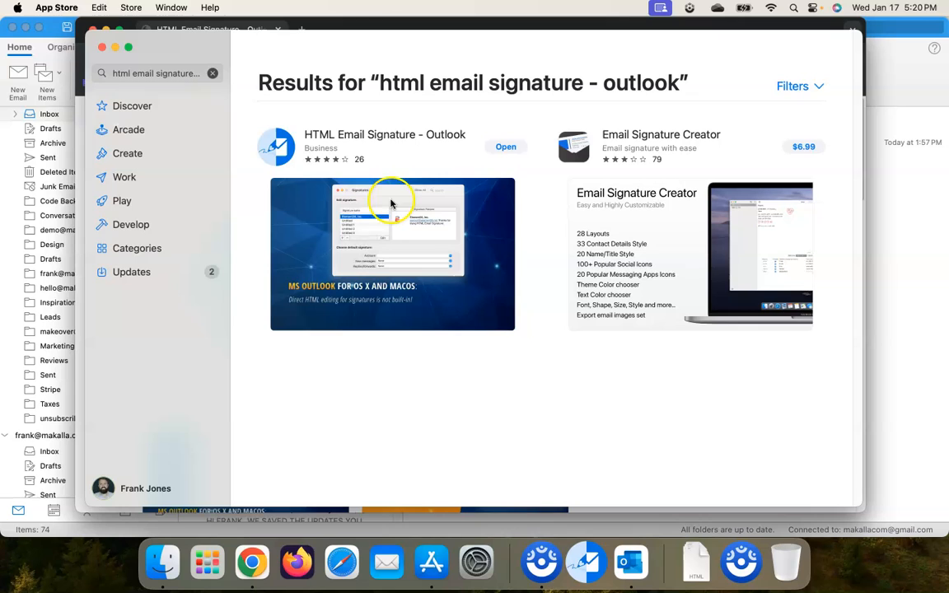
mouse_move(366, 344)
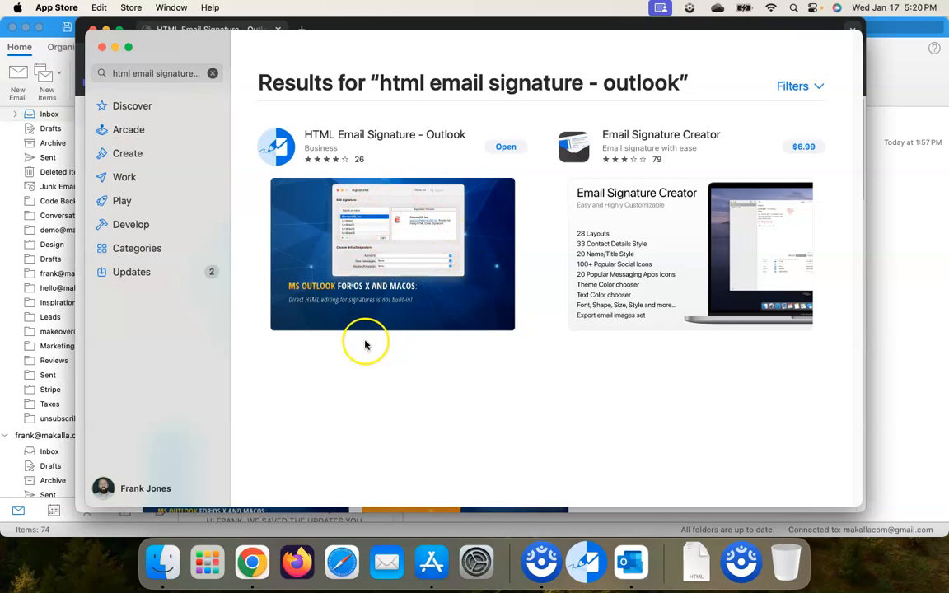
mouse_move(196, 541)
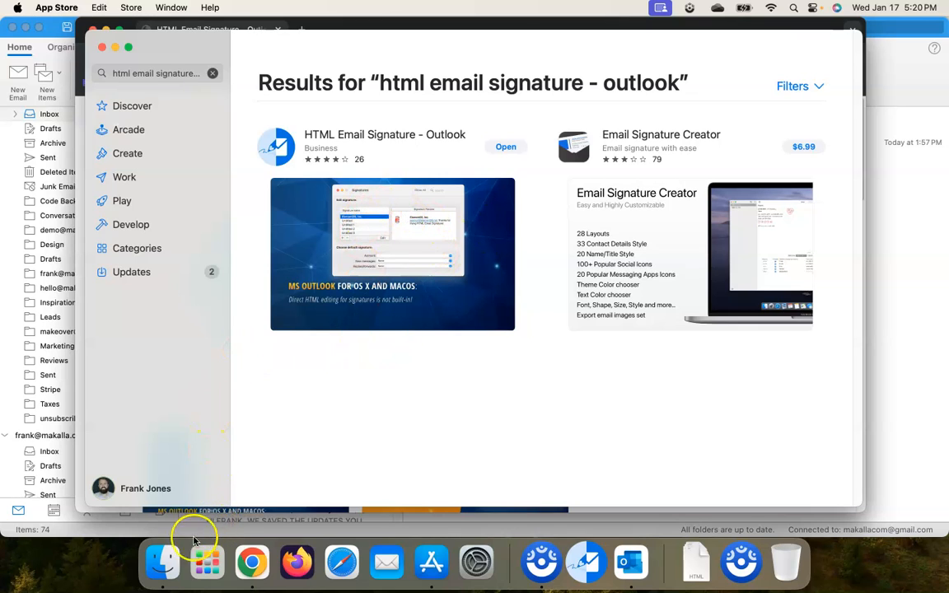
mouse_move(162, 564)
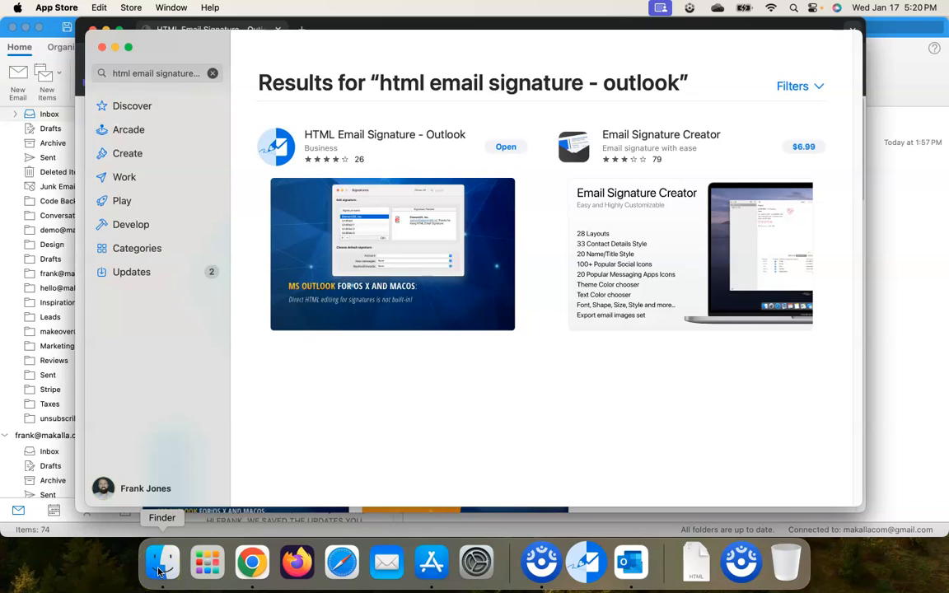
Launch TextEdit from Finder's Applications folder.
click(162, 563)
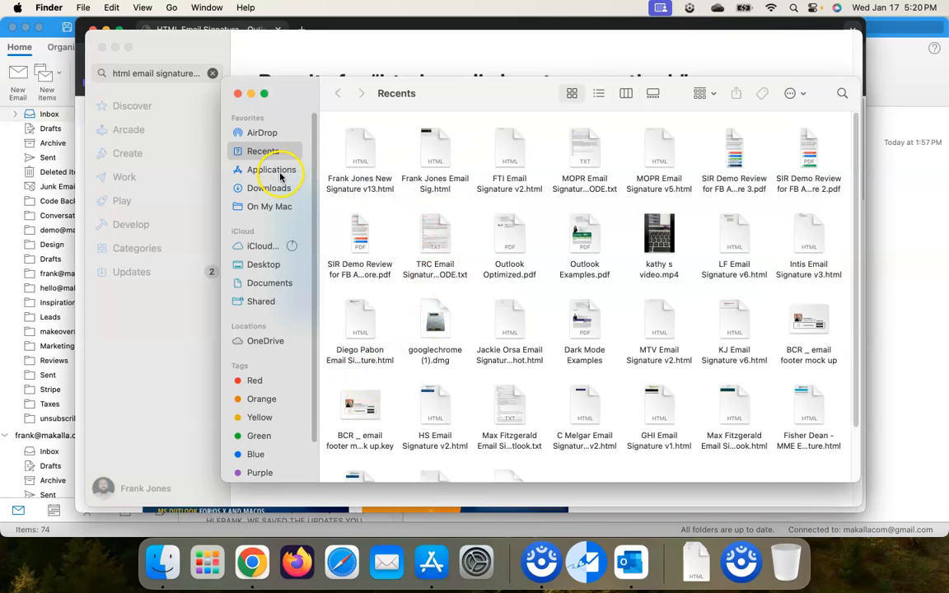
click(274, 168)
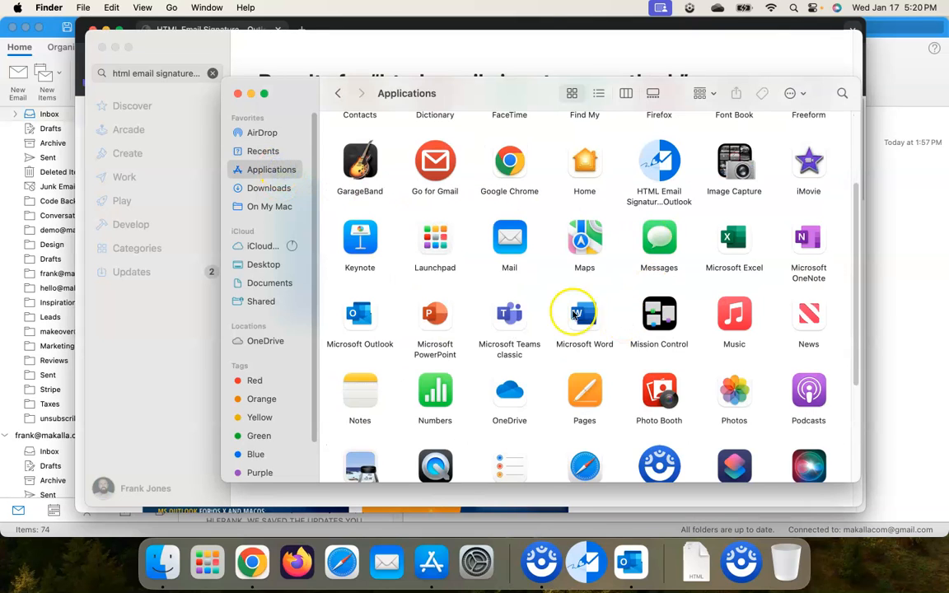
scroll(down, 3)
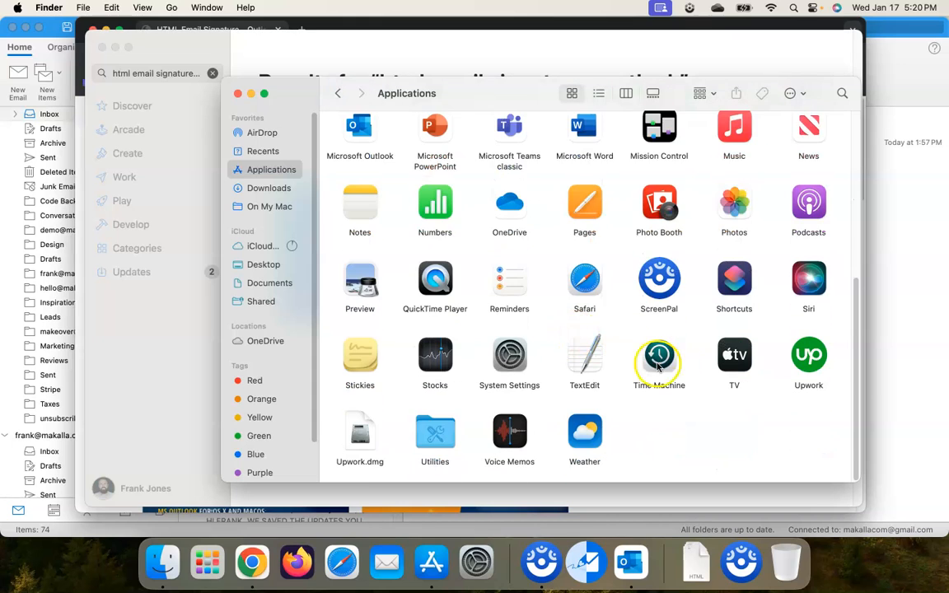
mouse_move(584, 359)
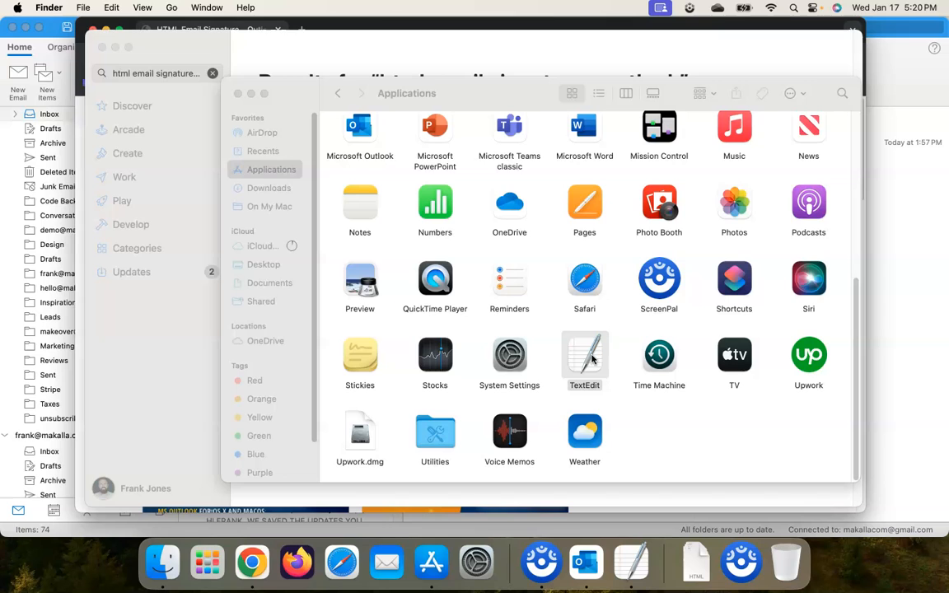
double_click(584, 356)
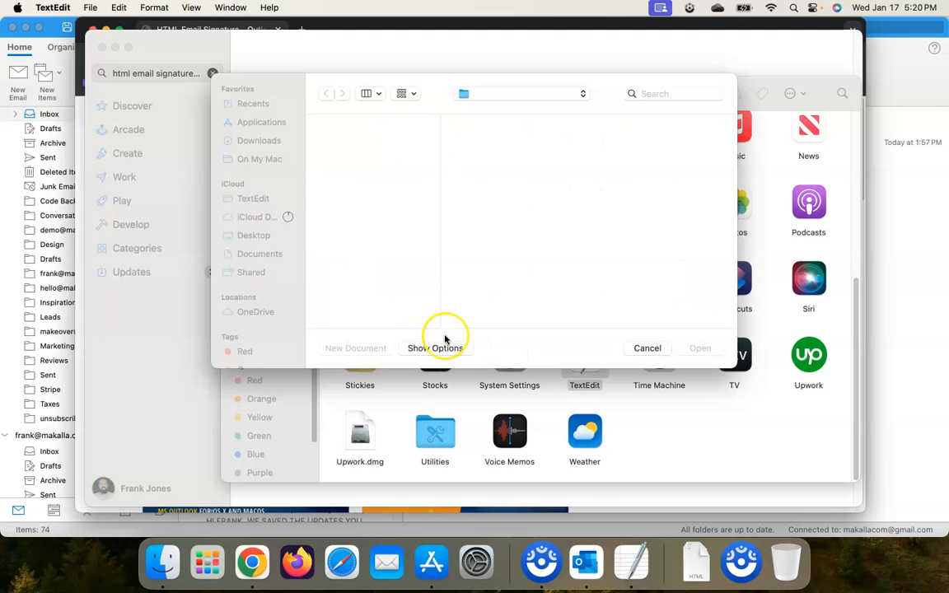
Point TextEdit's open-file window at Downloads and bring up the TextEdit menu.
click(259, 140)
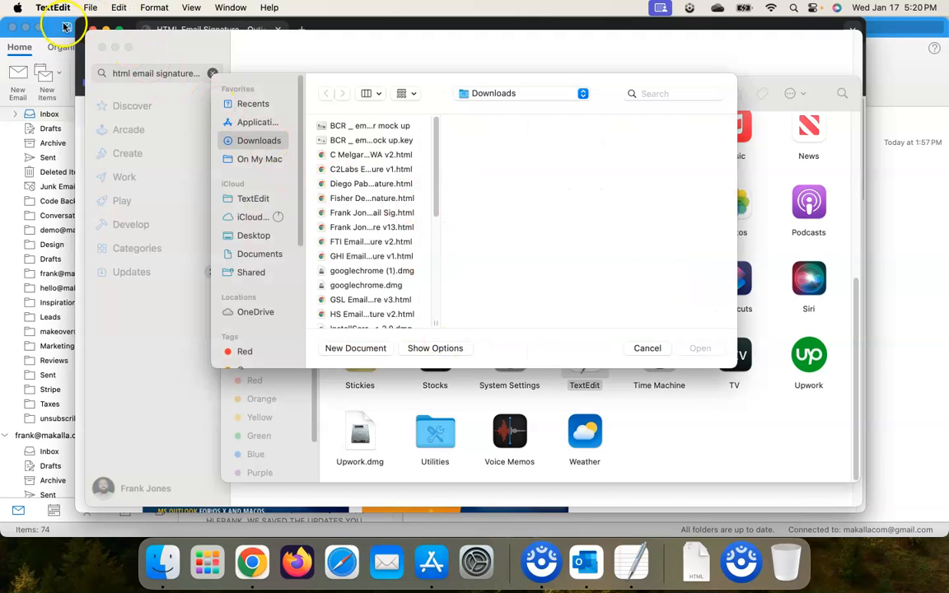
click(53, 6)
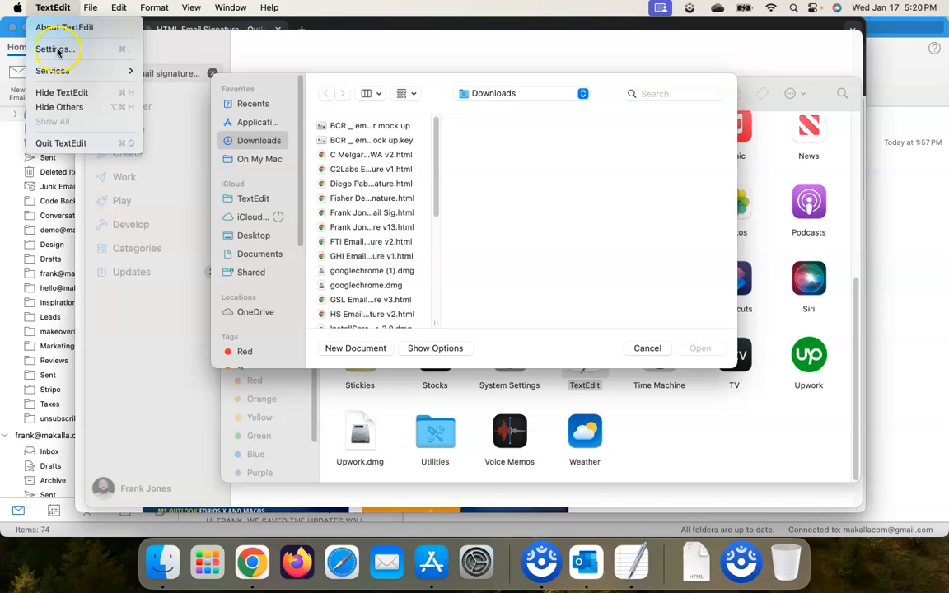
In TextEdit Settings make new documents plain text and show HTML files as HTML code.
click(56, 50)
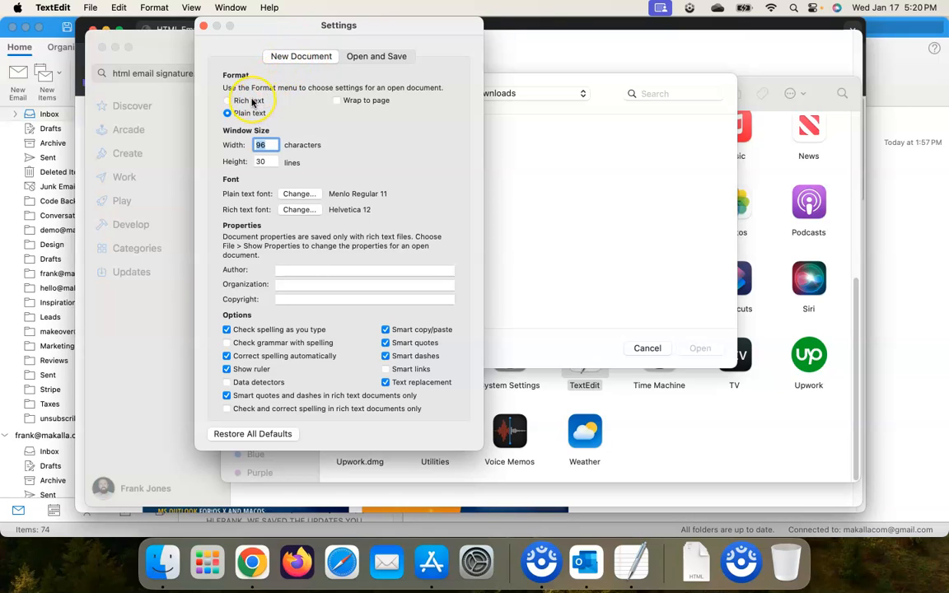
click(228, 112)
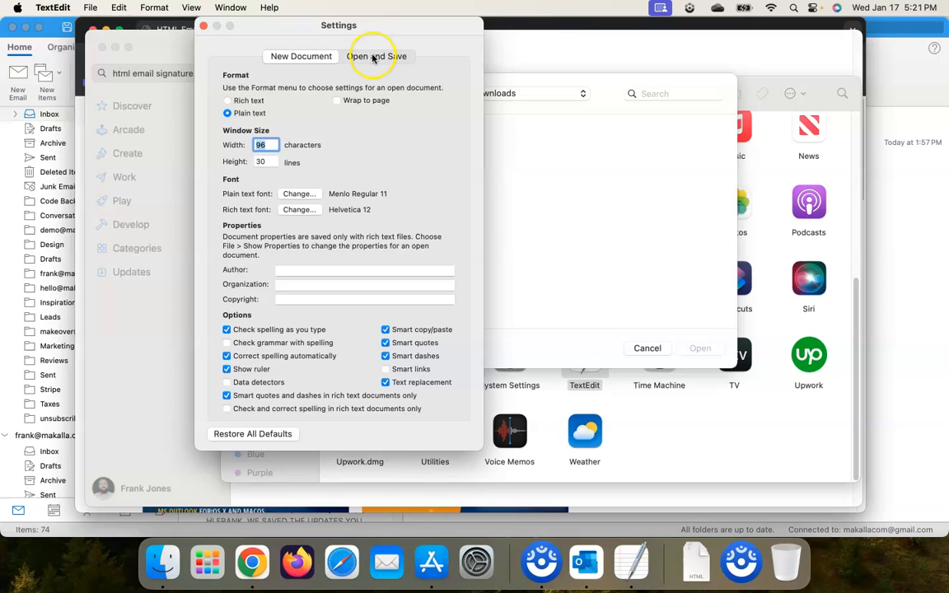
click(376, 56)
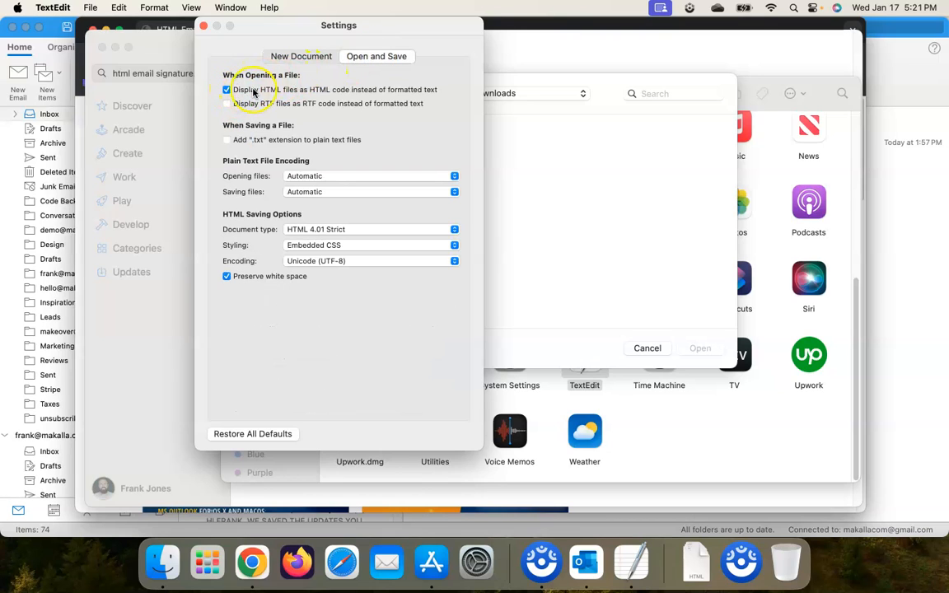
mouse_move(346, 94)
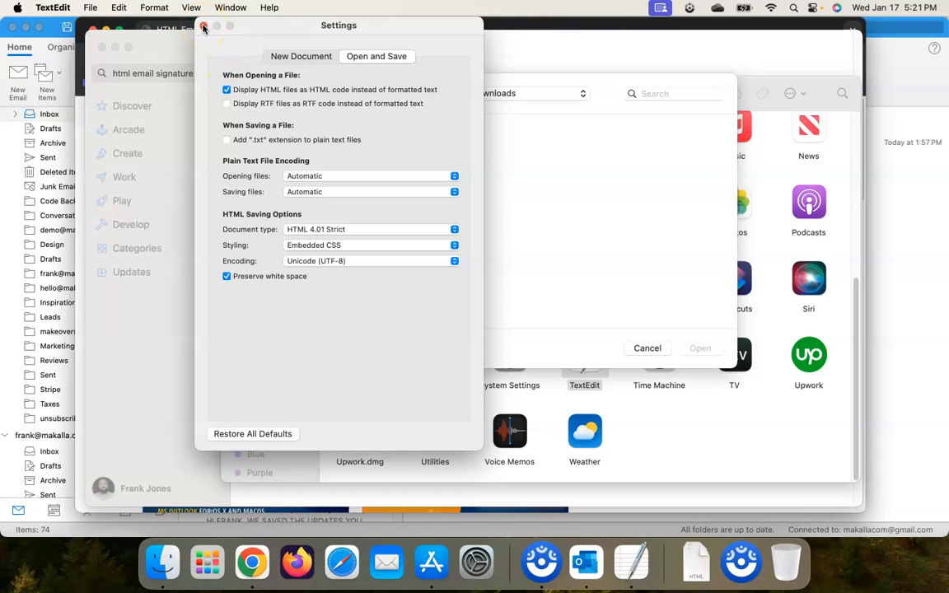
click(205, 26)
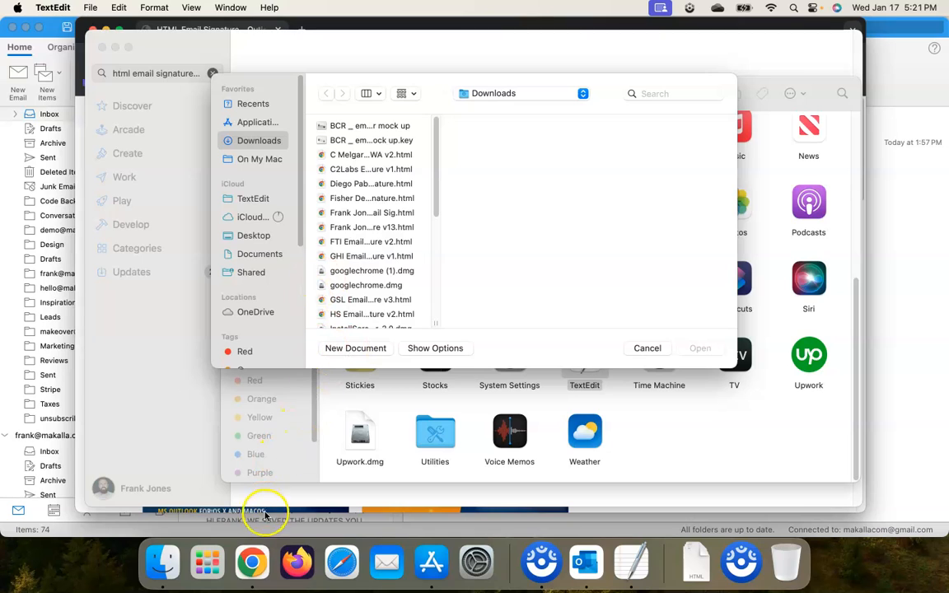
mouse_move(477, 562)
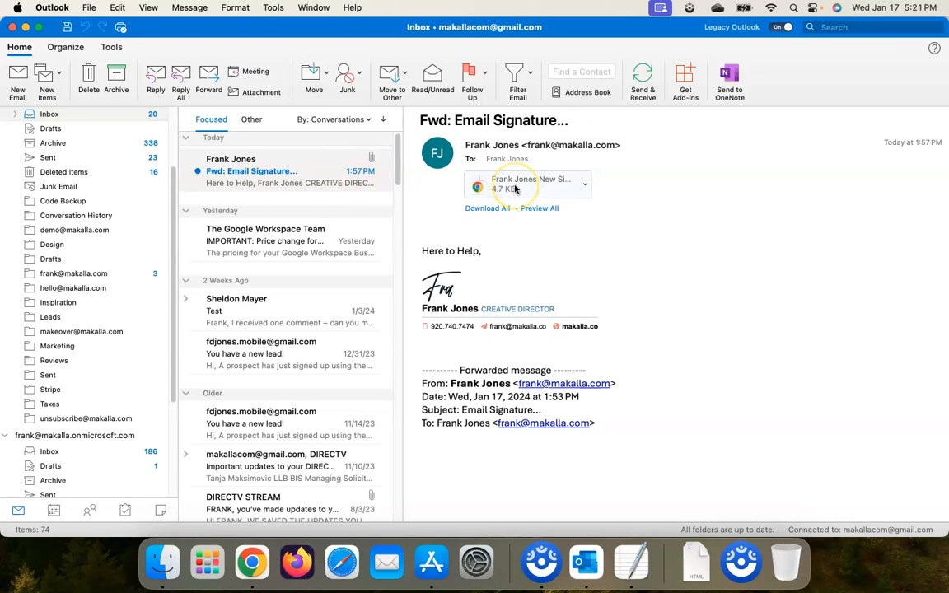
mouse_move(515, 185)
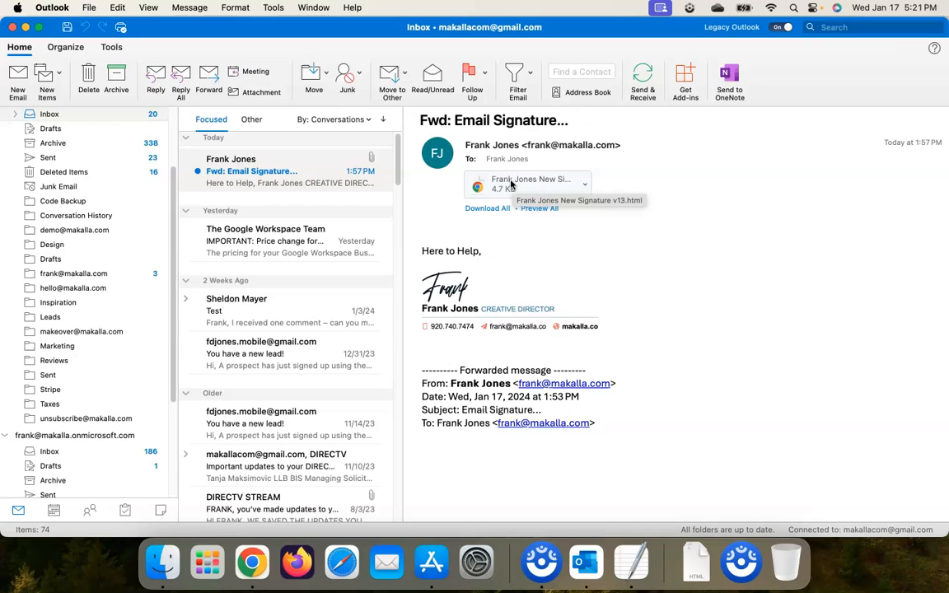
mouse_move(528, 183)
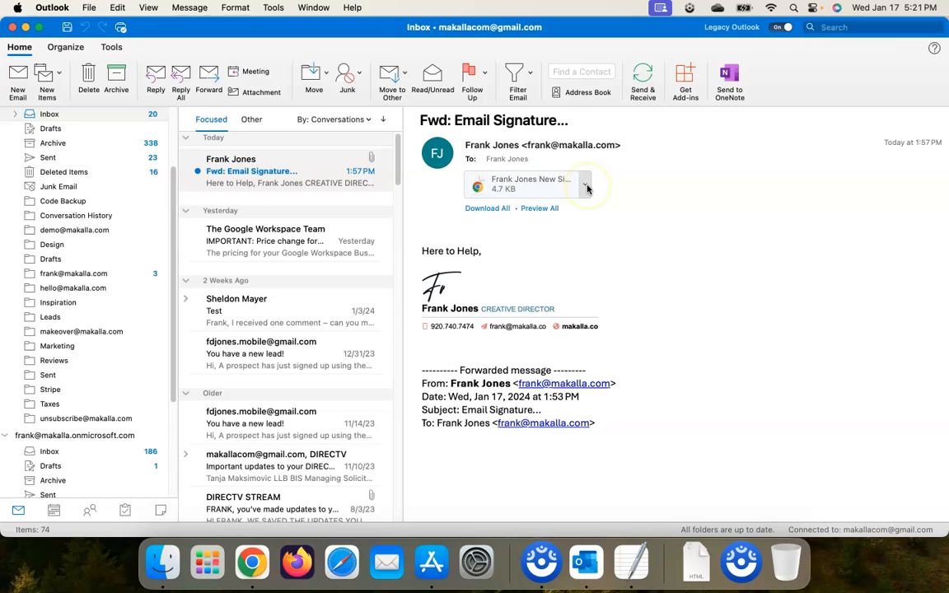
click(585, 185)
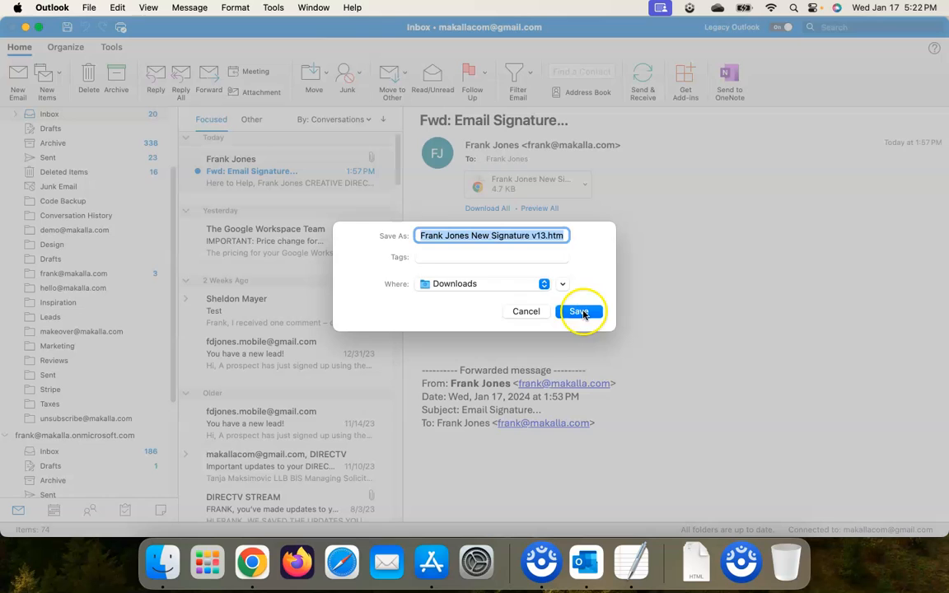
click(580, 312)
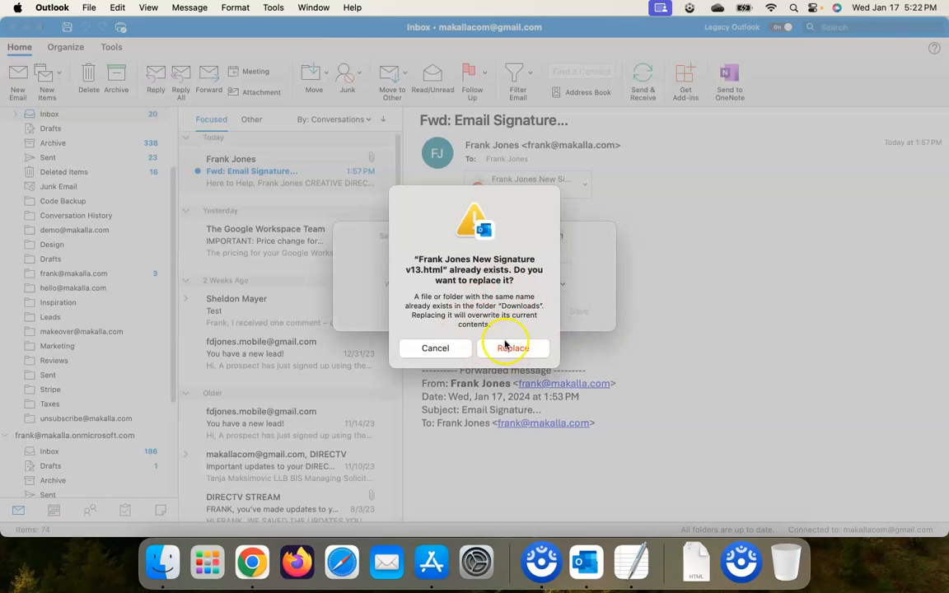
click(512, 348)
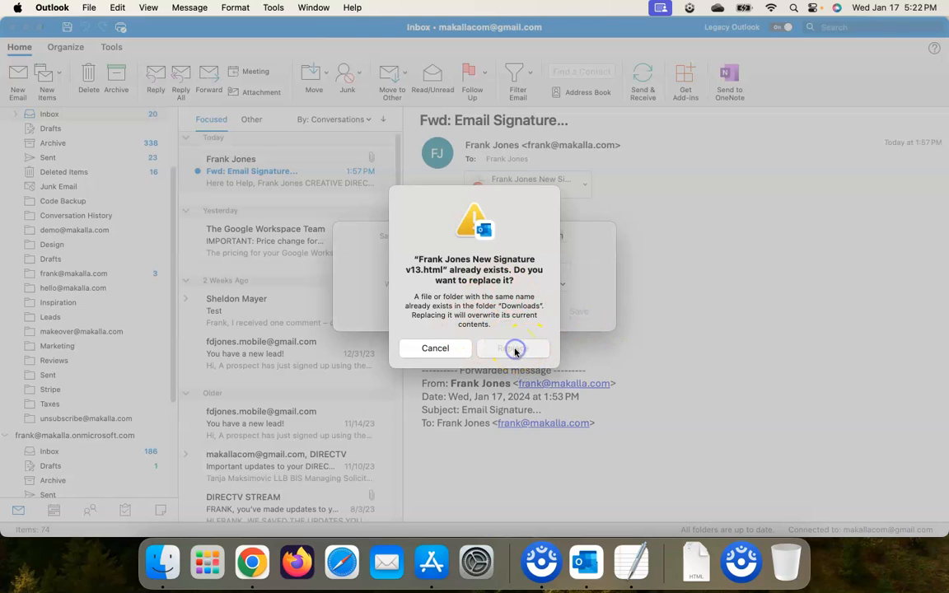
click(512, 347)
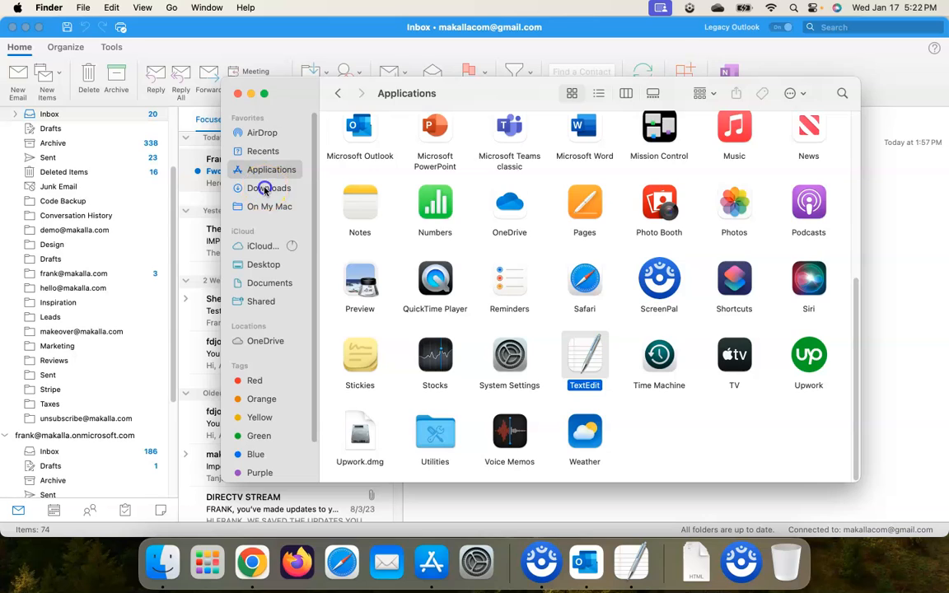
View the saved signature file's raw HTML in TextEdit from Downloads, then close it.
click(270, 188)
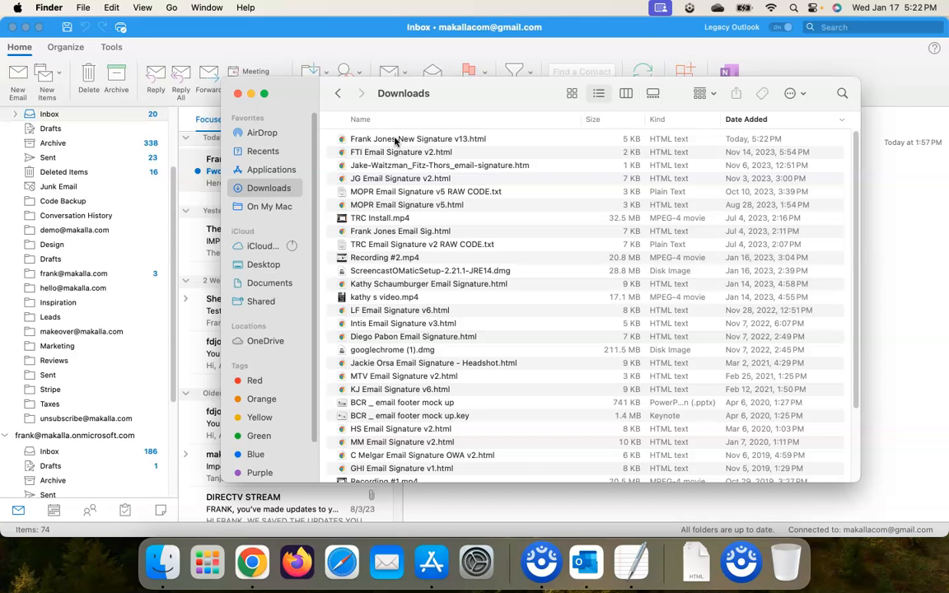
right_click(395, 138)
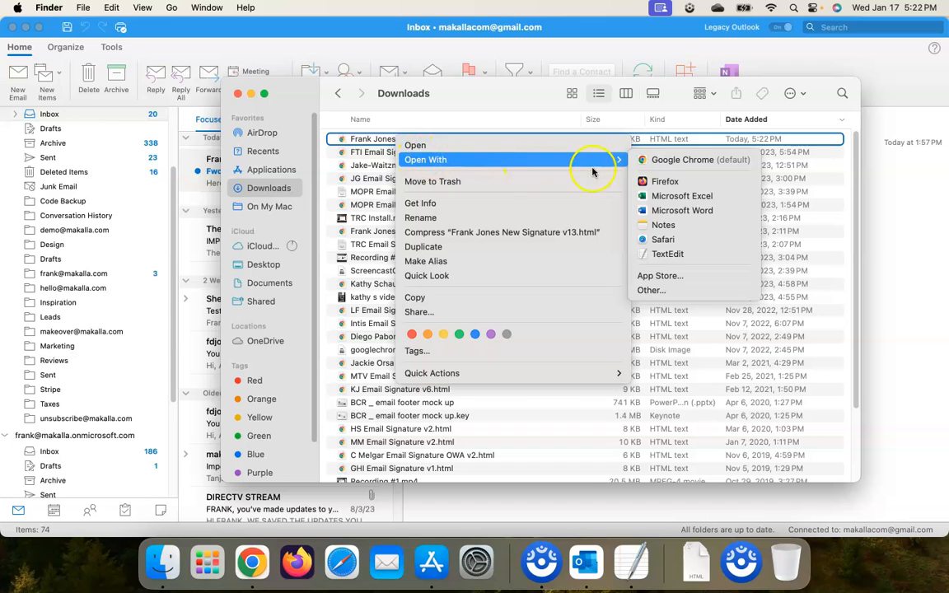
mouse_move(668, 254)
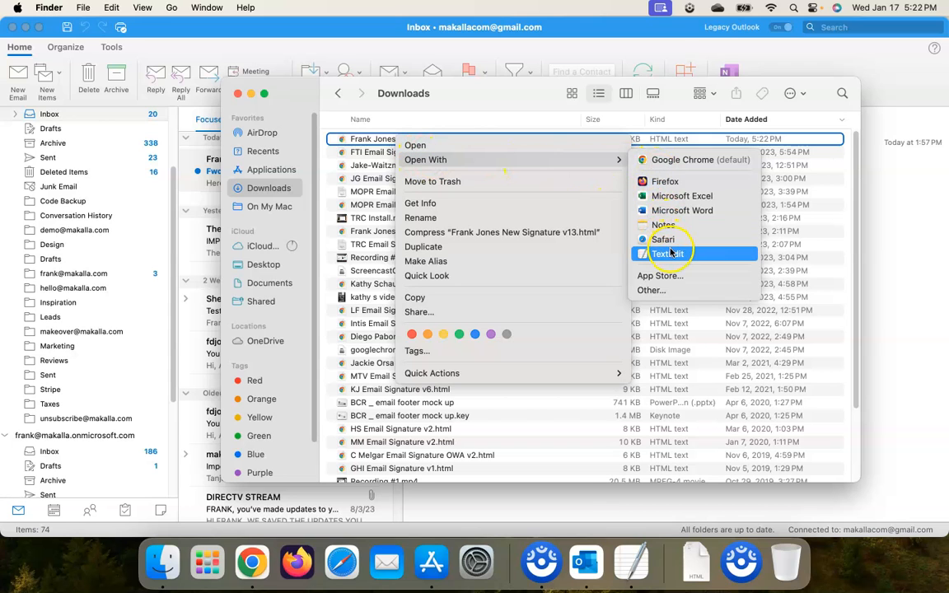
click(667, 254)
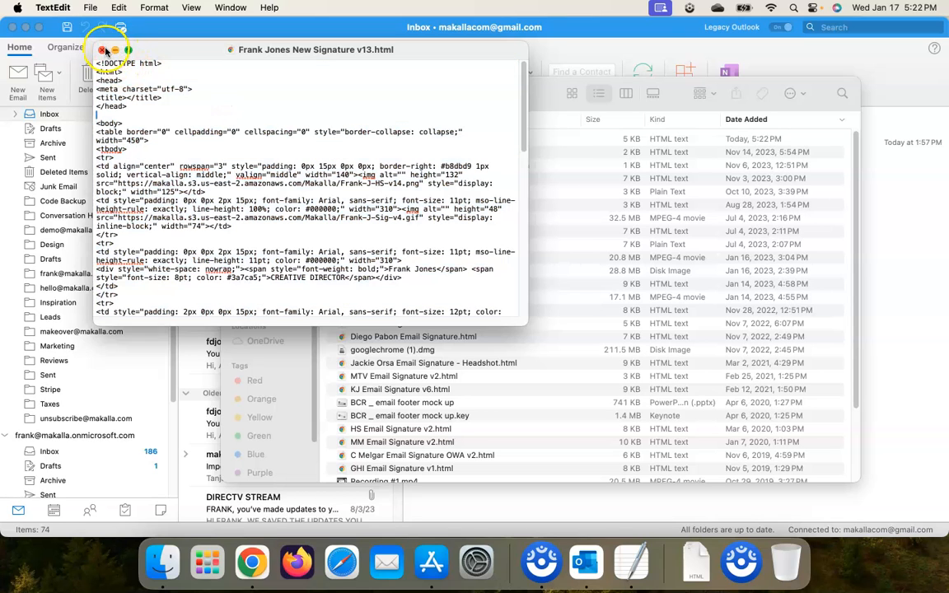
click(104, 49)
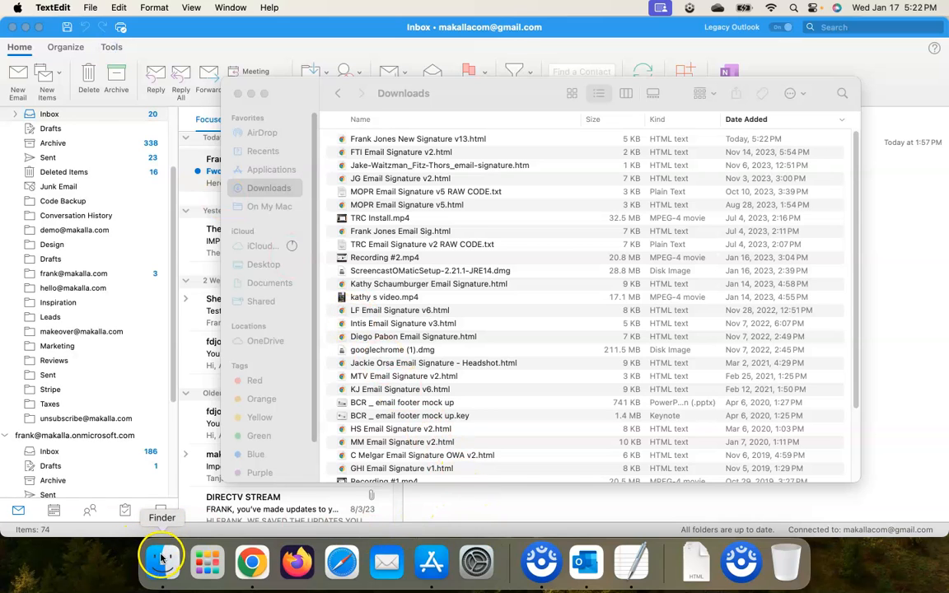
Show Finder's Applications folder scrolled to the HTML Email Signature - Outlook app.
click(161, 561)
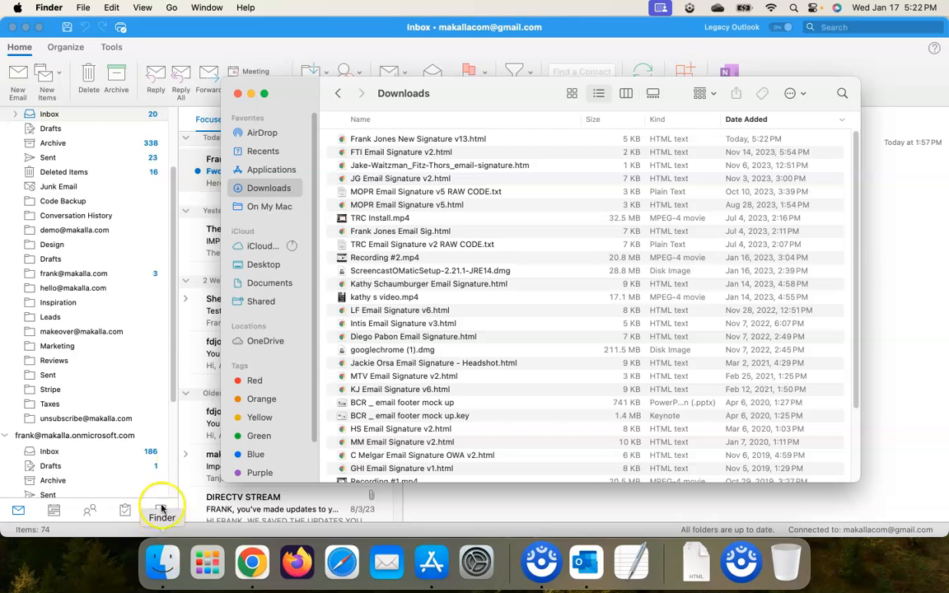
mouse_move(288, 305)
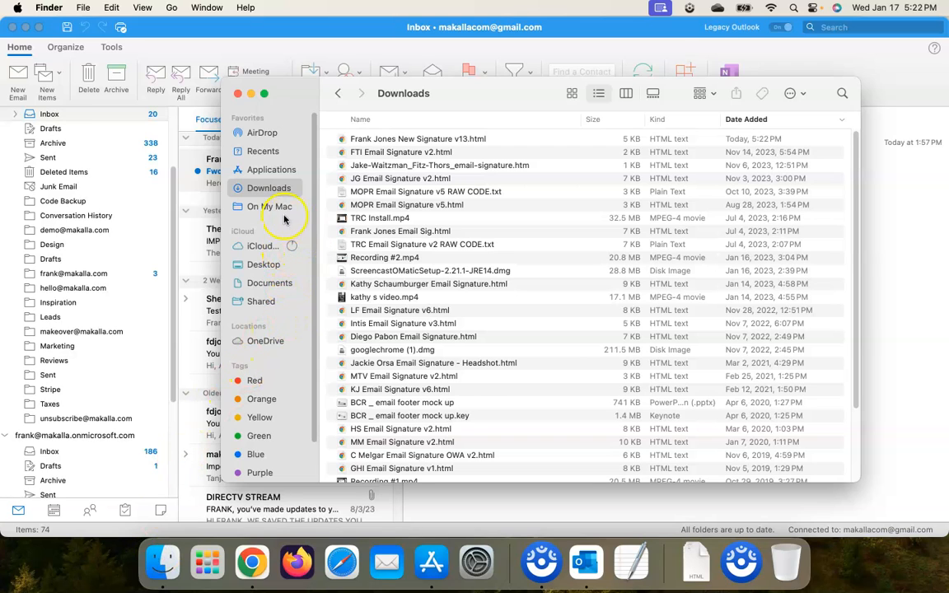
mouse_move(254, 221)
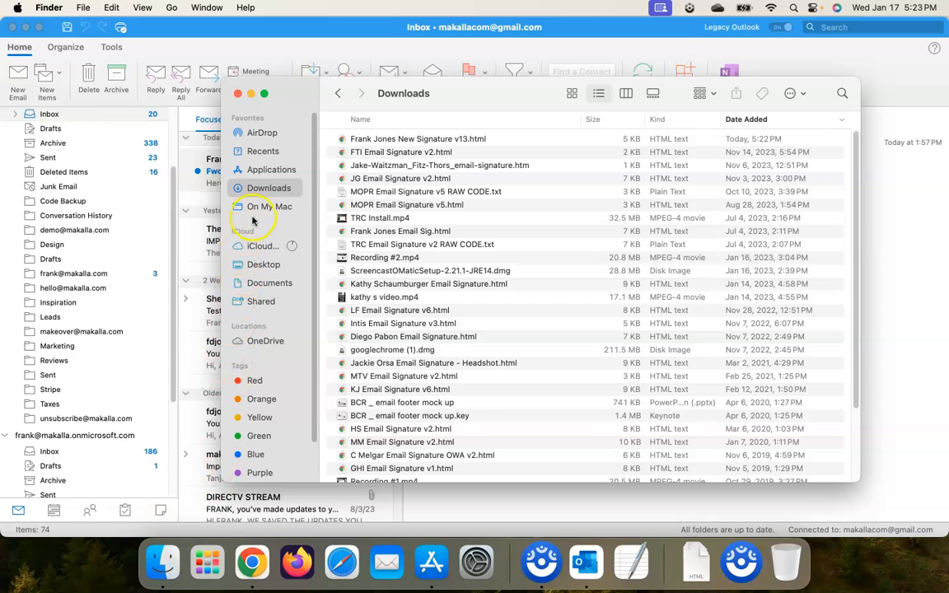
click(271, 168)
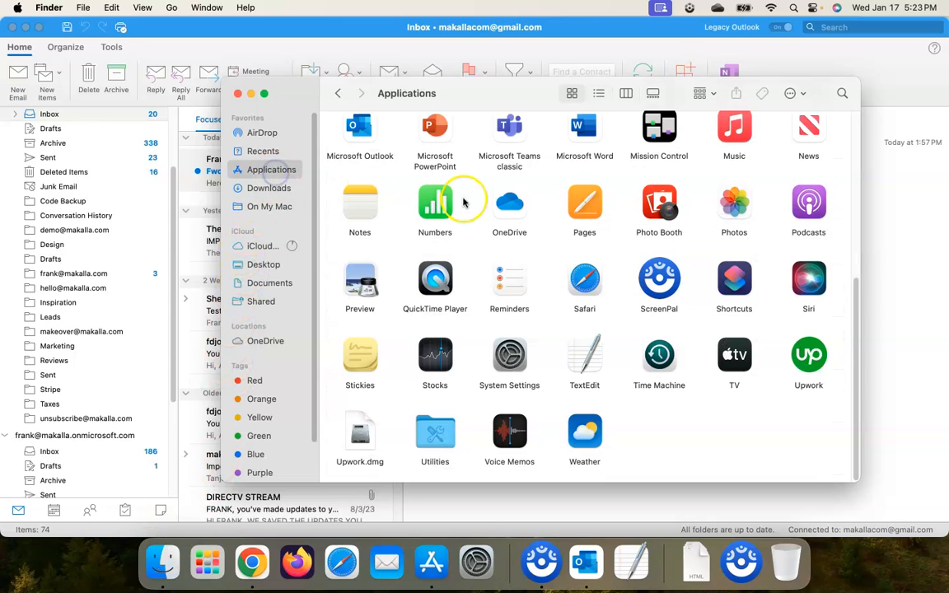
mouse_move(577, 256)
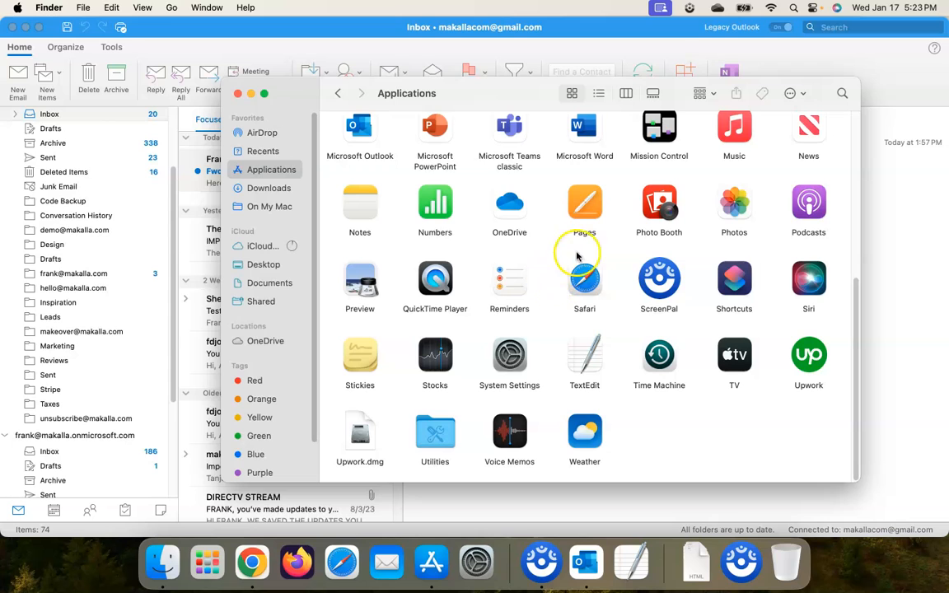
mouse_move(509, 272)
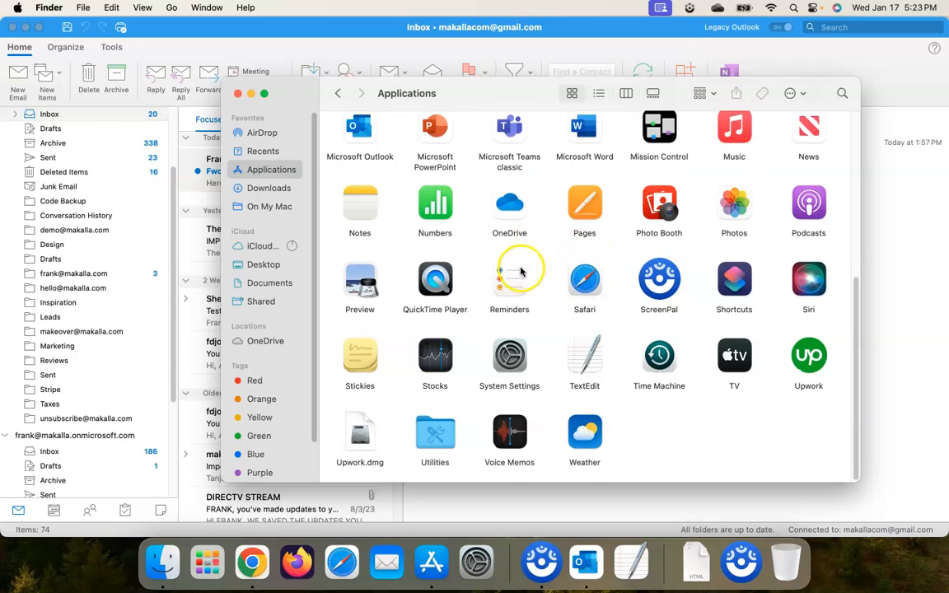
scroll(up, 3)
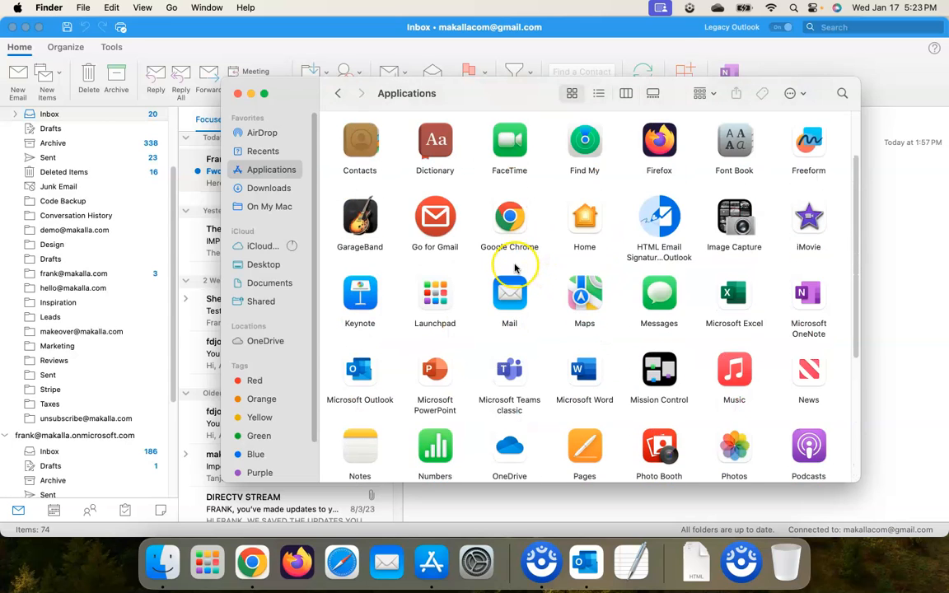
mouse_move(646, 231)
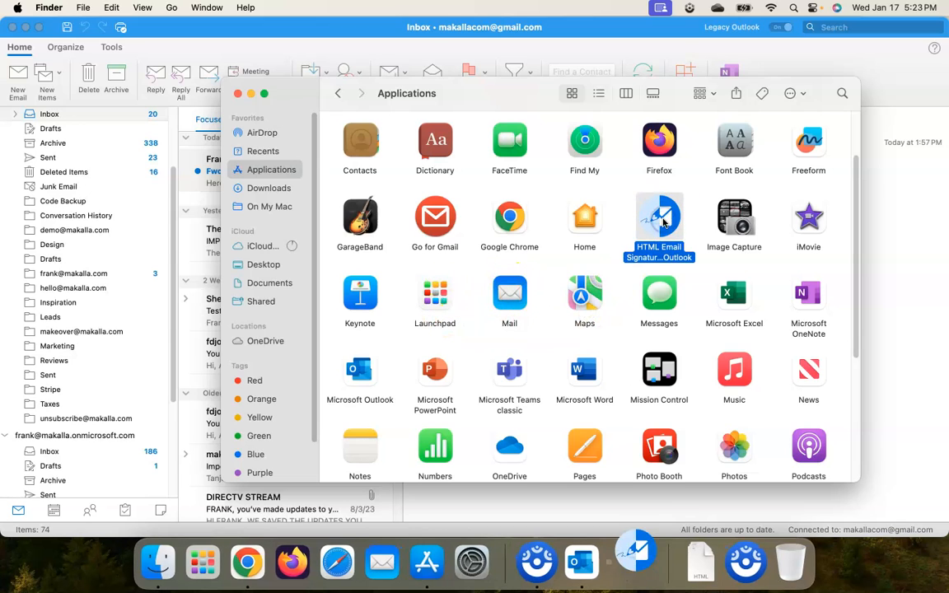
double_click(660, 217)
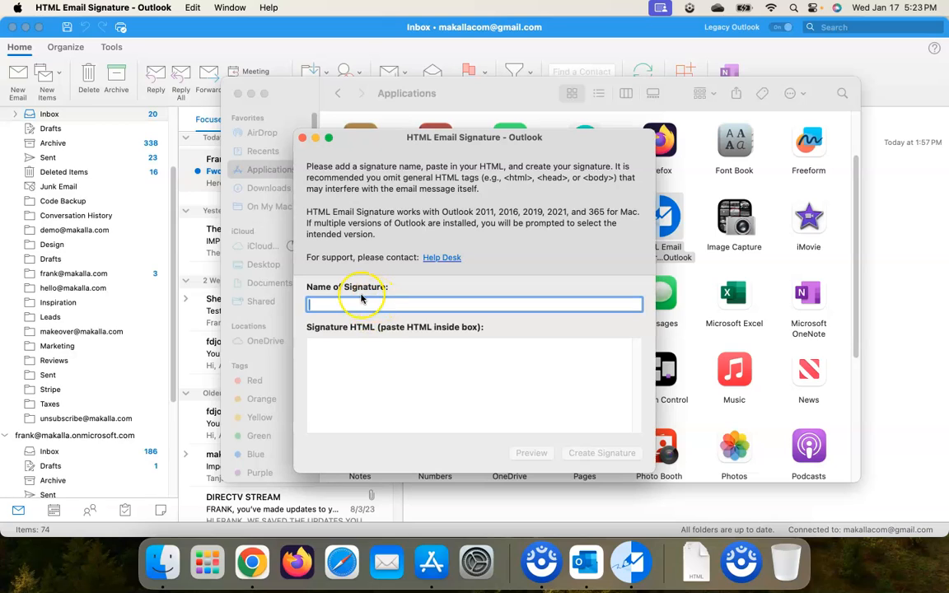
text(Frank Jo)
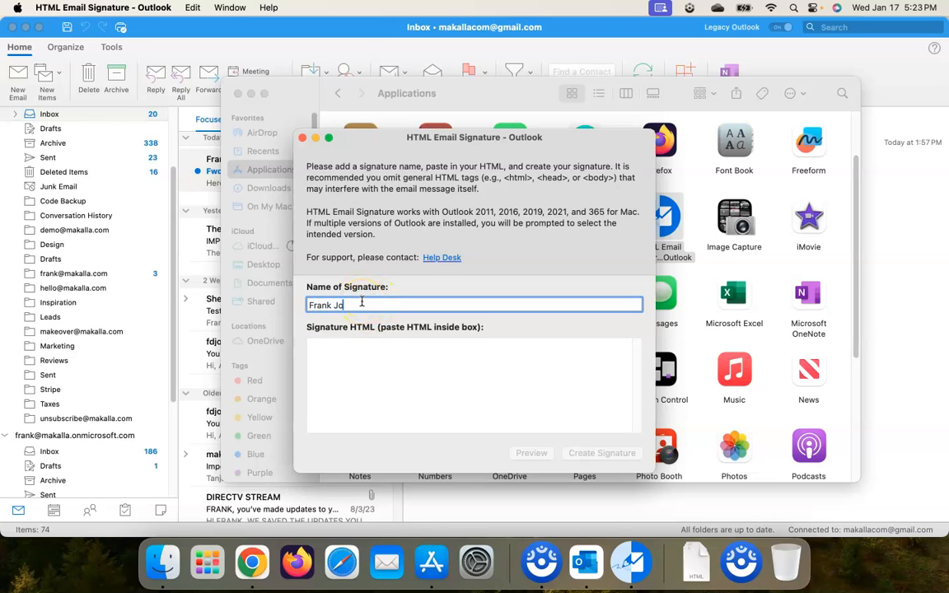
text(nes Sig)
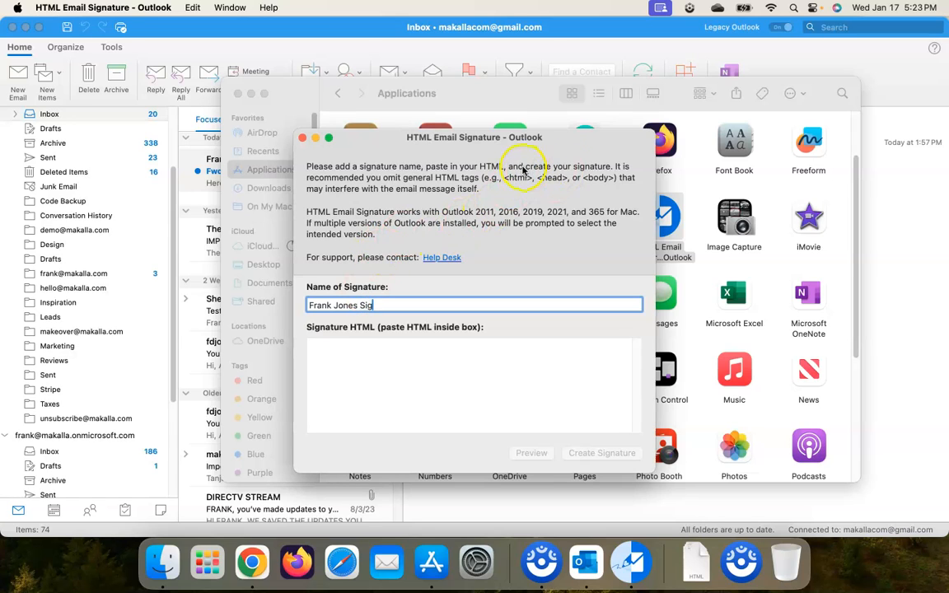
mouse_move(452, 178)
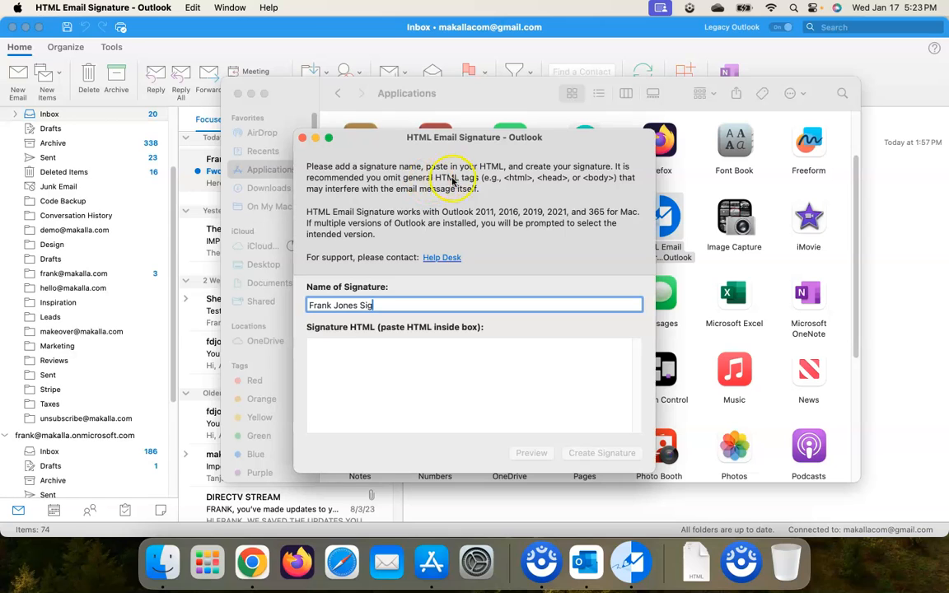
mouse_move(531, 181)
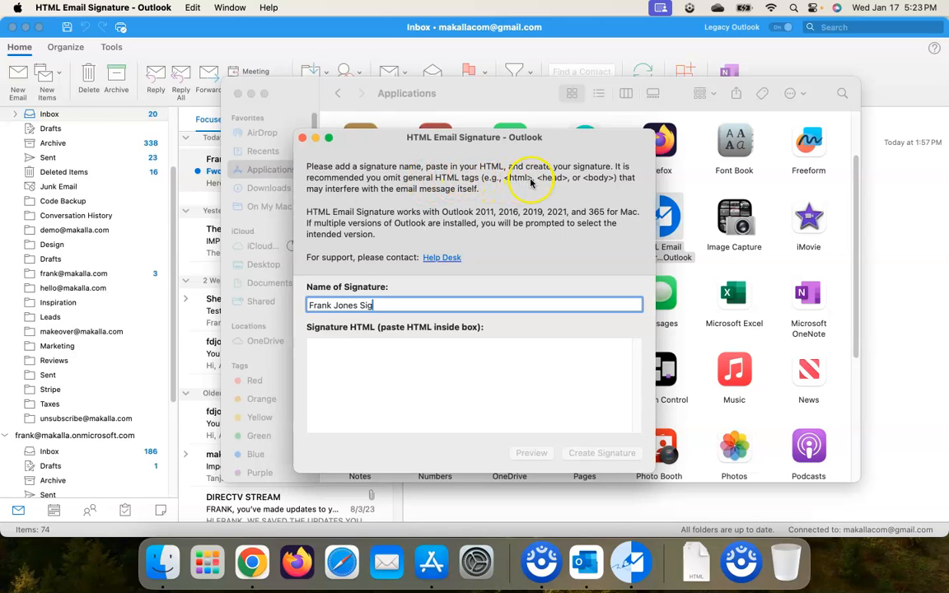
mouse_move(369, 205)
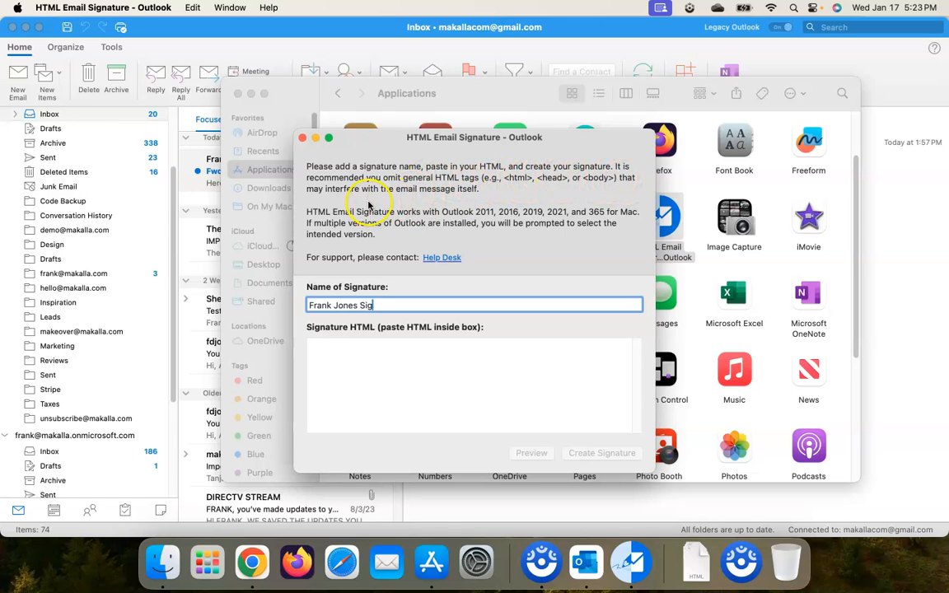
mouse_move(511, 195)
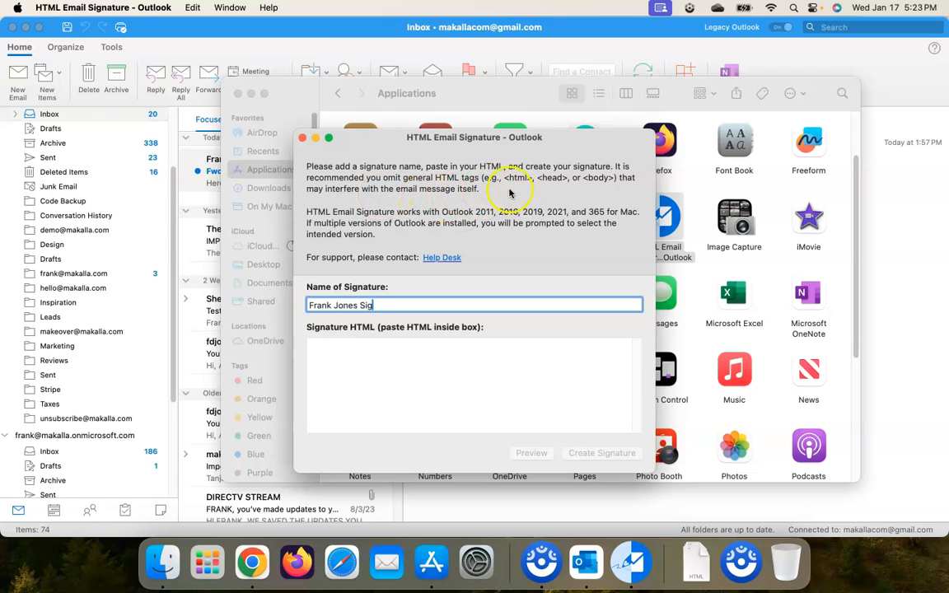
mouse_move(540, 183)
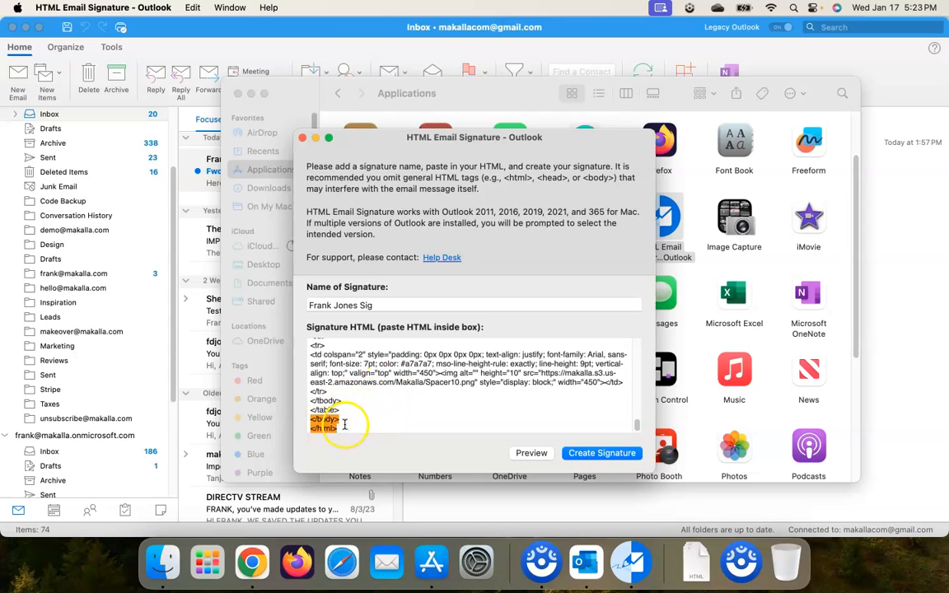
scroll(down, 3)
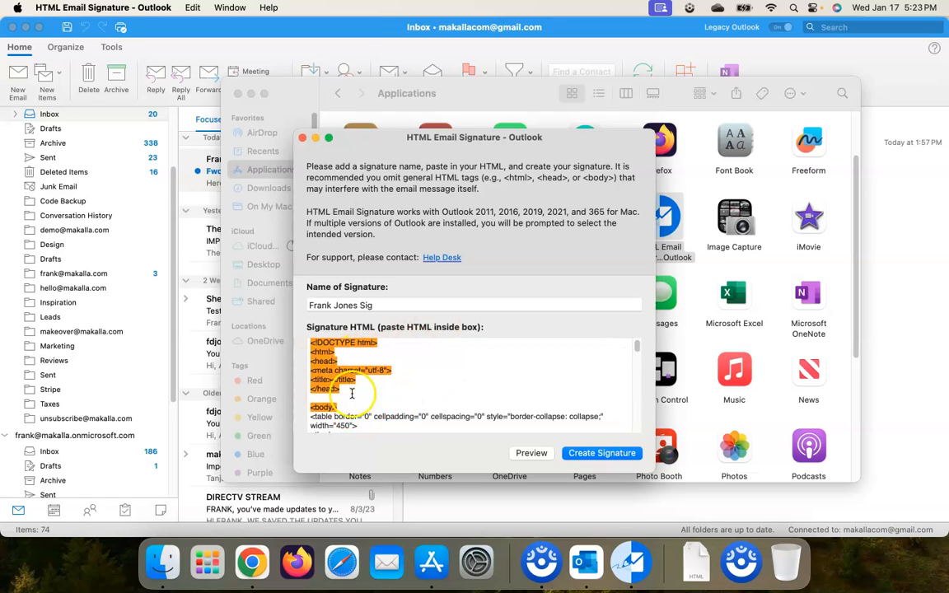
scroll(down, 3)
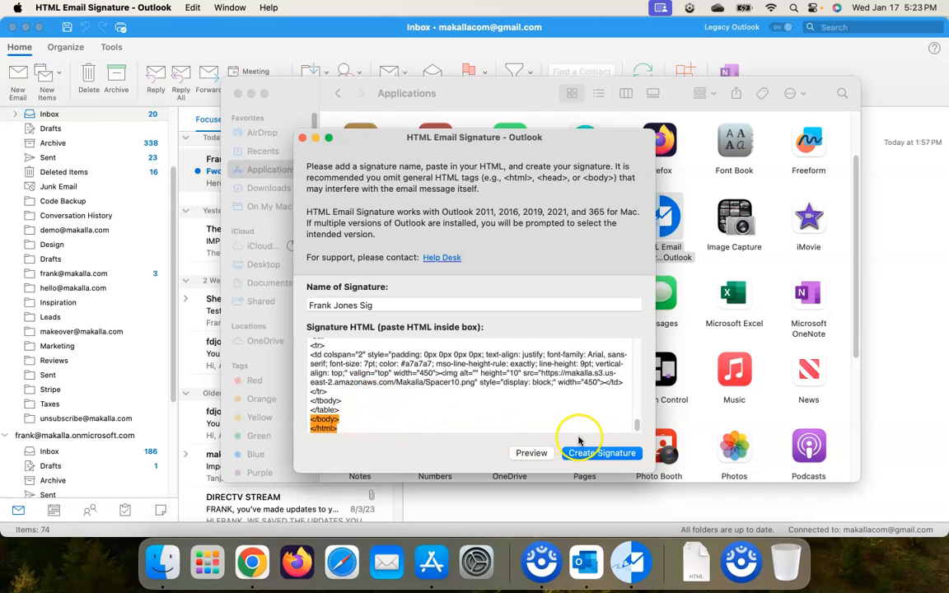
click(604, 451)
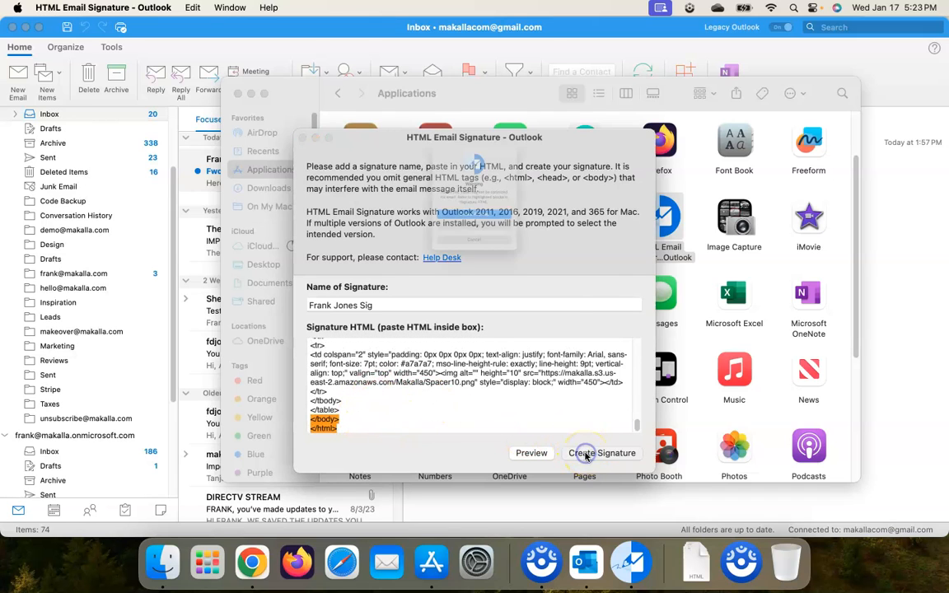
click(601, 452)
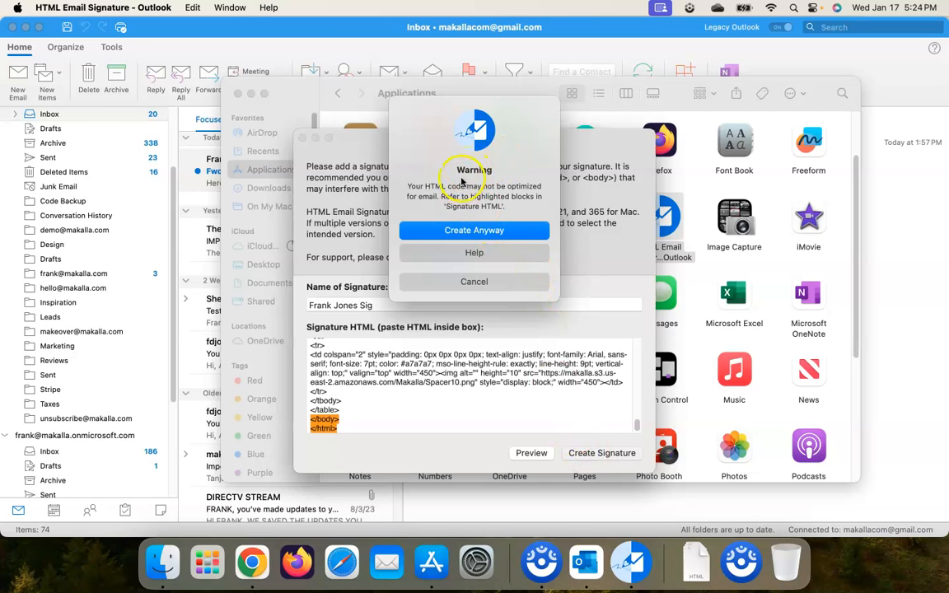
mouse_move(508, 198)
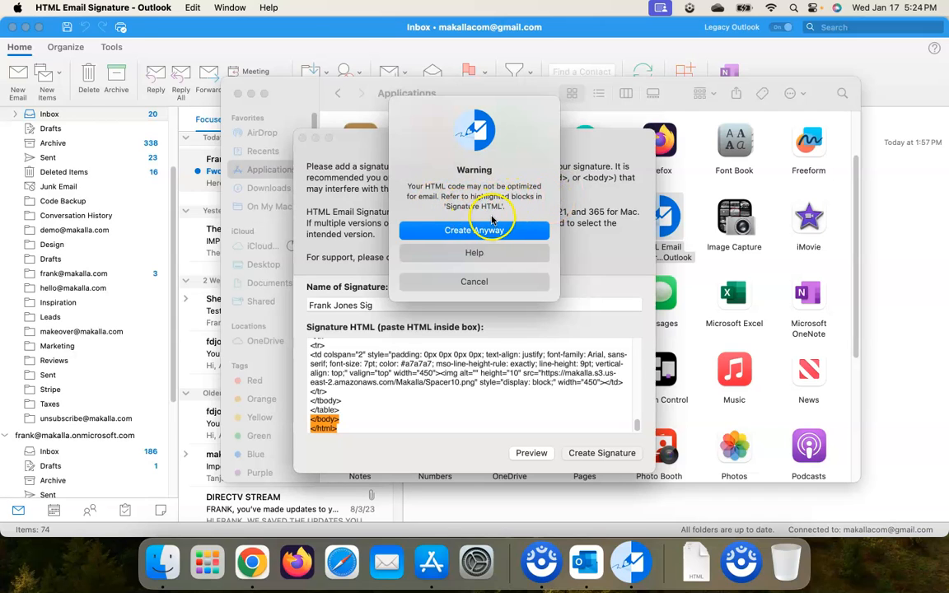
click(475, 231)
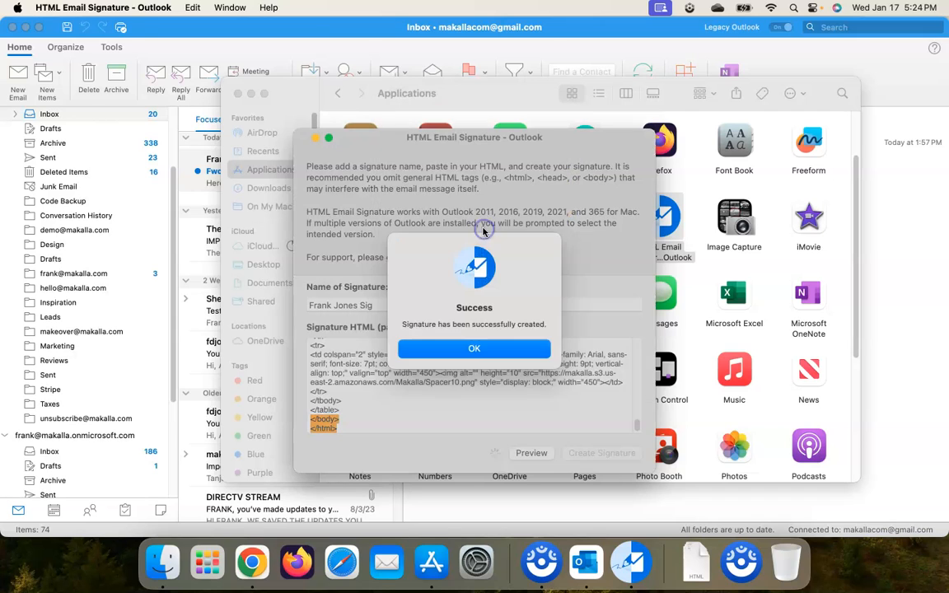
click(474, 347)
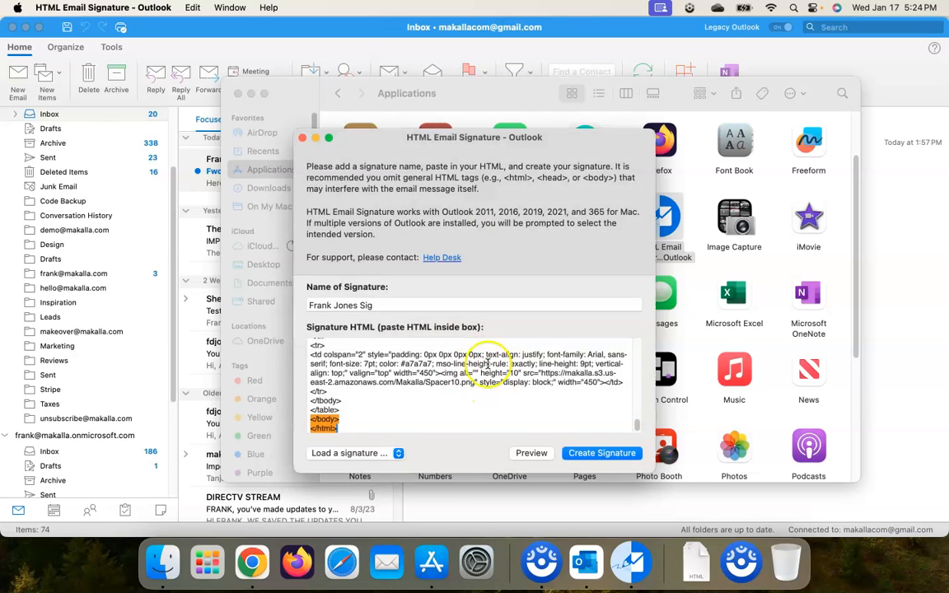
click(531, 453)
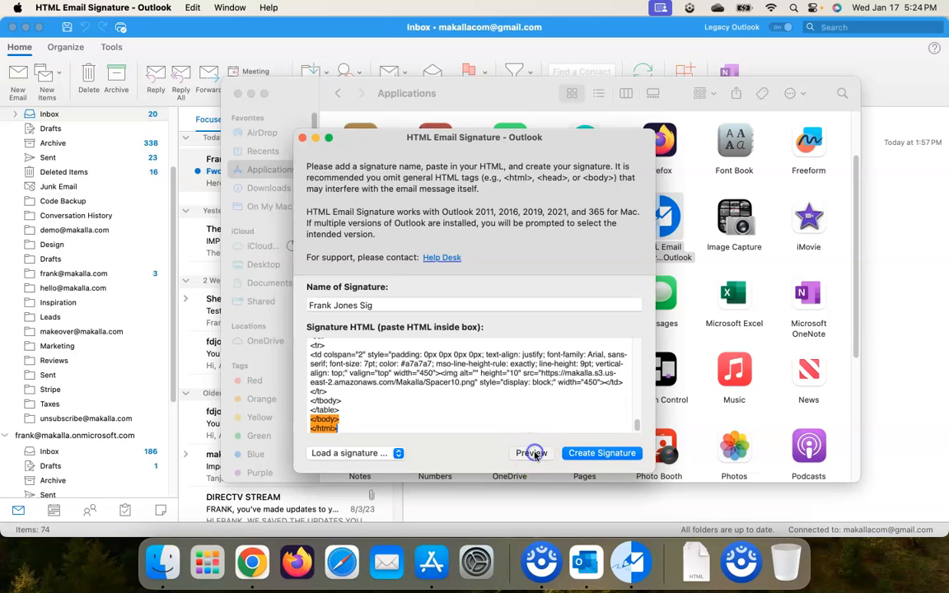
click(531, 453)
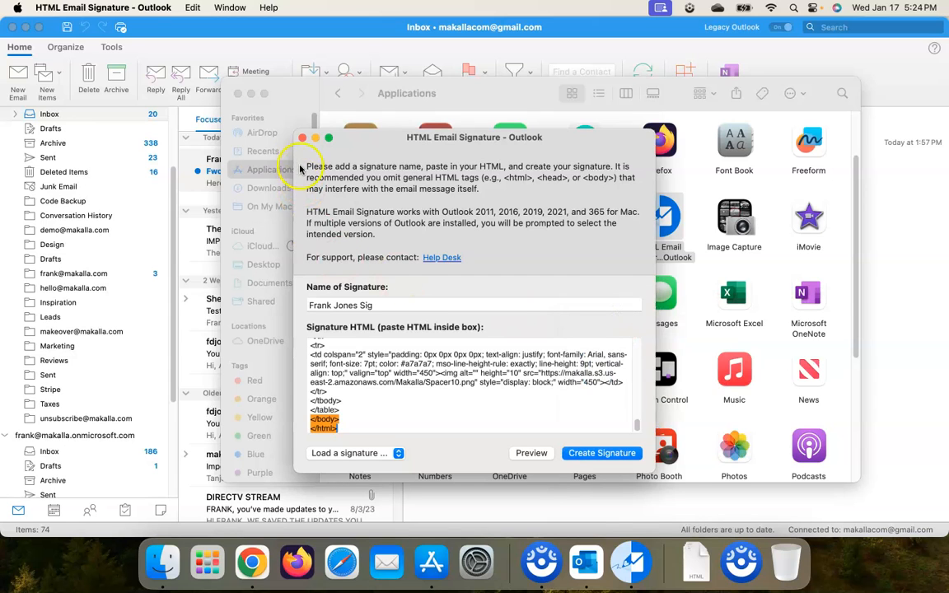
Close the signature tool and the Applications window to return to the Outlook inbox.
click(303, 138)
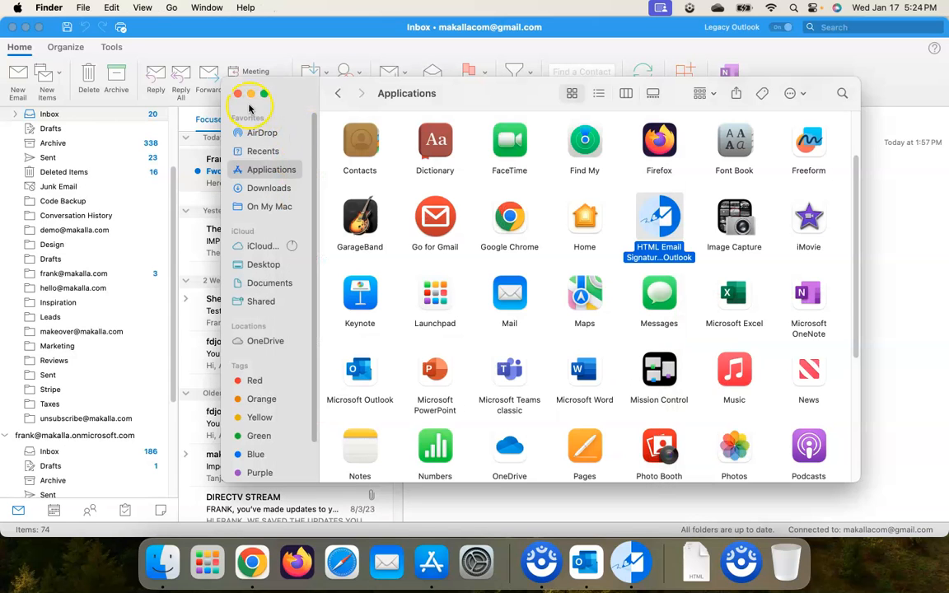
click(237, 92)
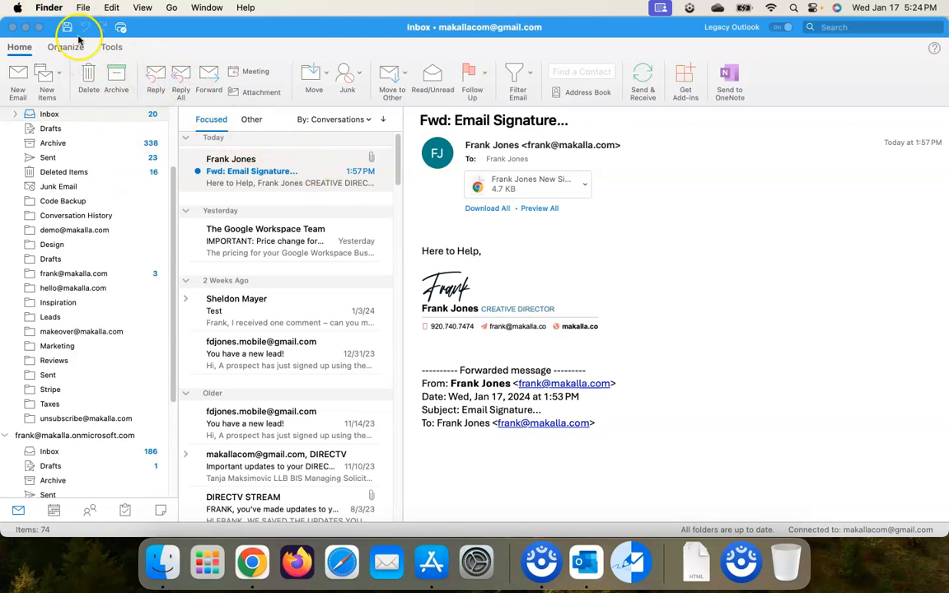
mouse_move(520, 562)
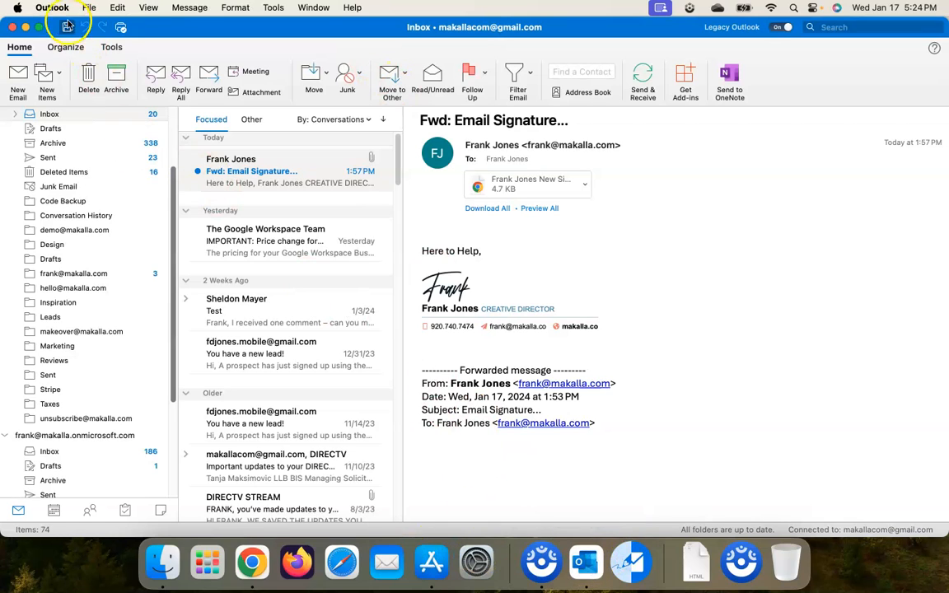
Bring up Outlook Settings > Signatures, listing Frank Jones Sig and the default signature choices.
click(53, 6)
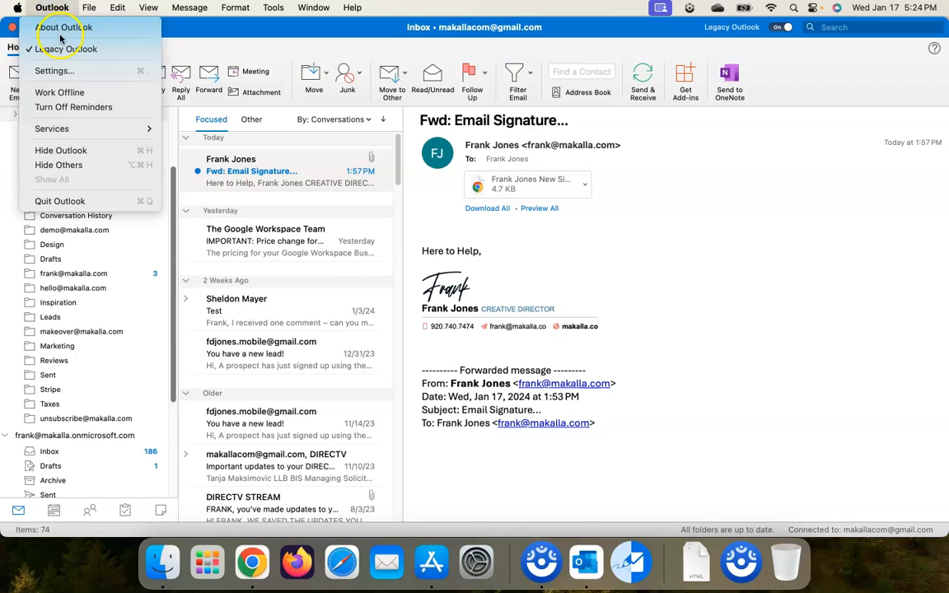
mouse_move(52, 69)
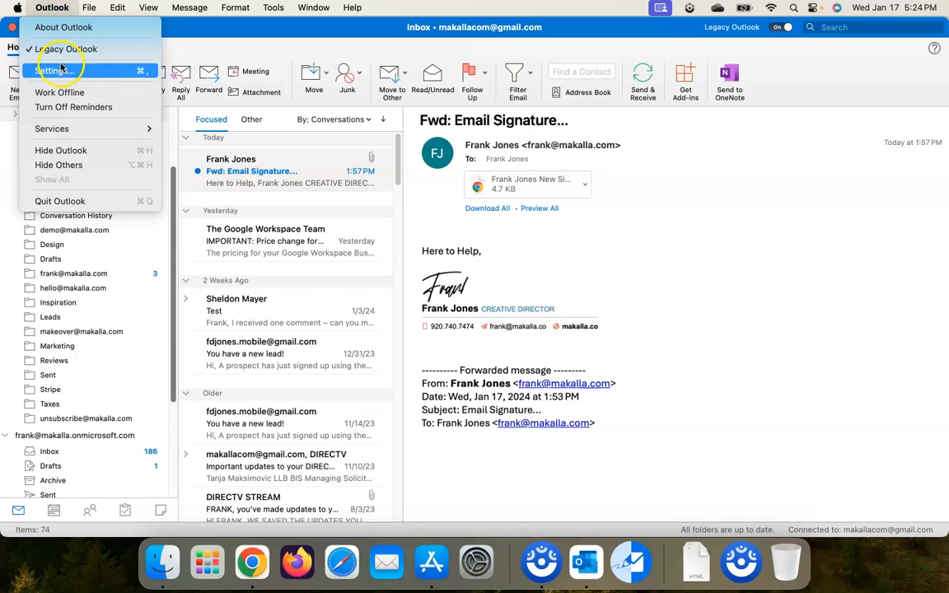
click(53, 69)
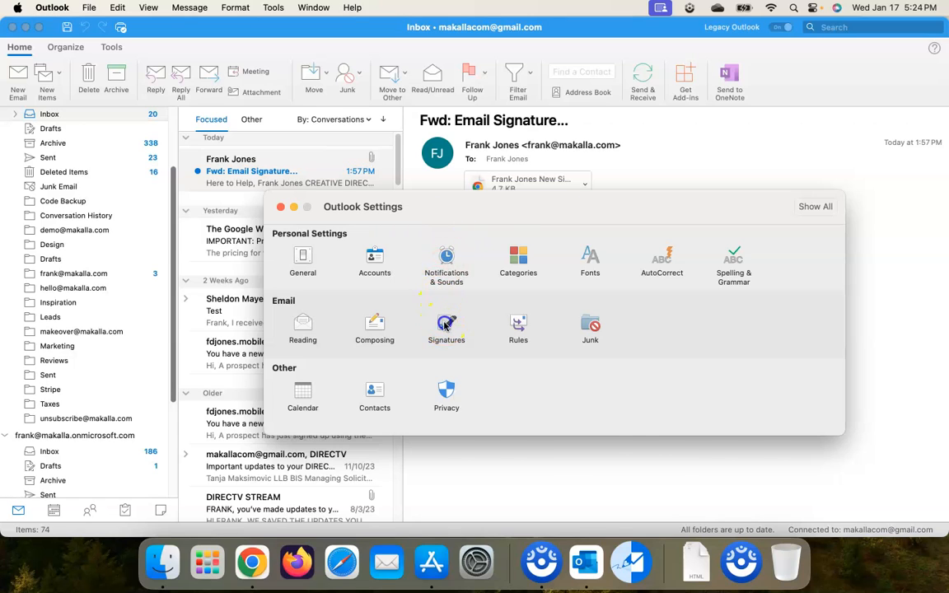
click(447, 328)
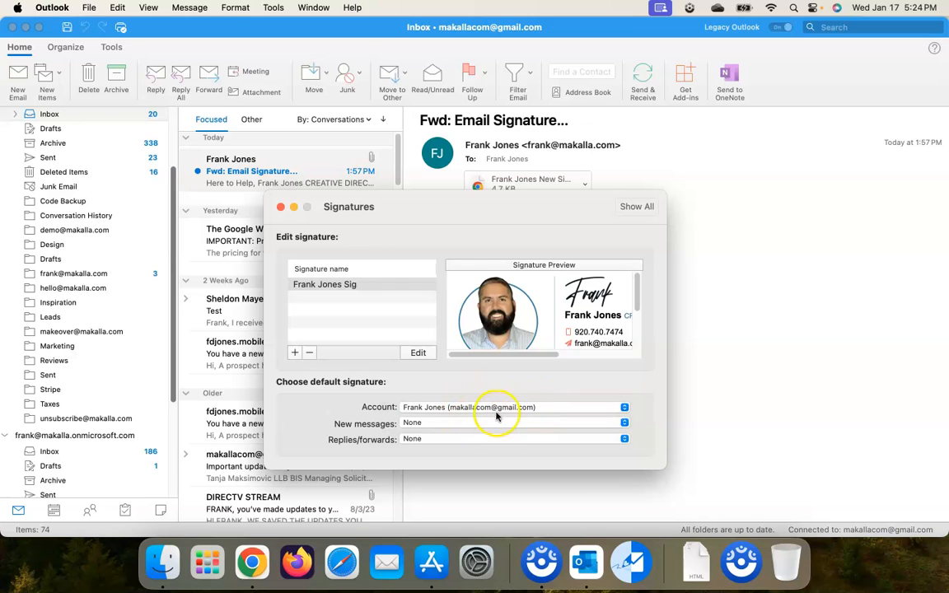
mouse_move(478, 415)
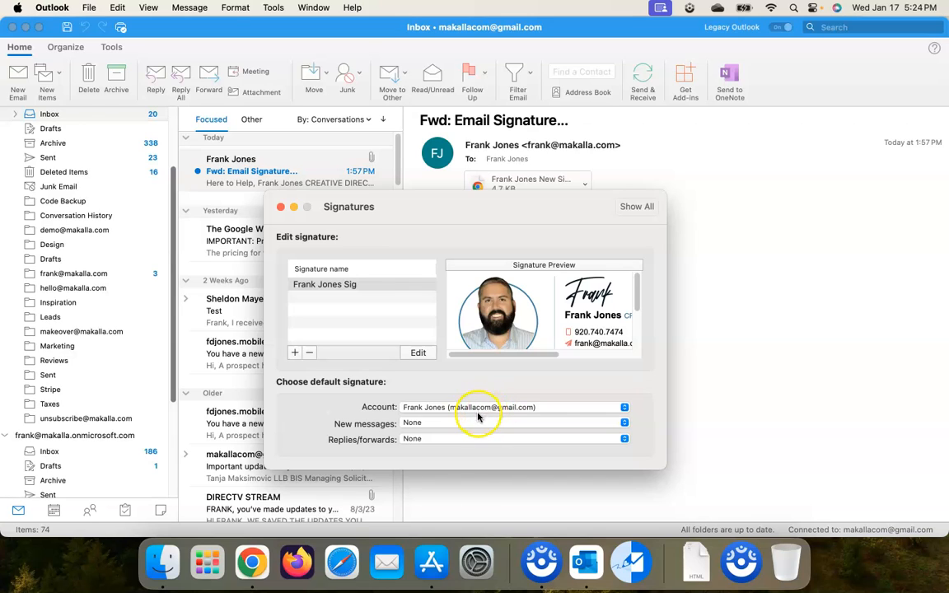
Make Frank Jones Sig the default for new messages and replies/forwards, then close Signatures.
click(623, 422)
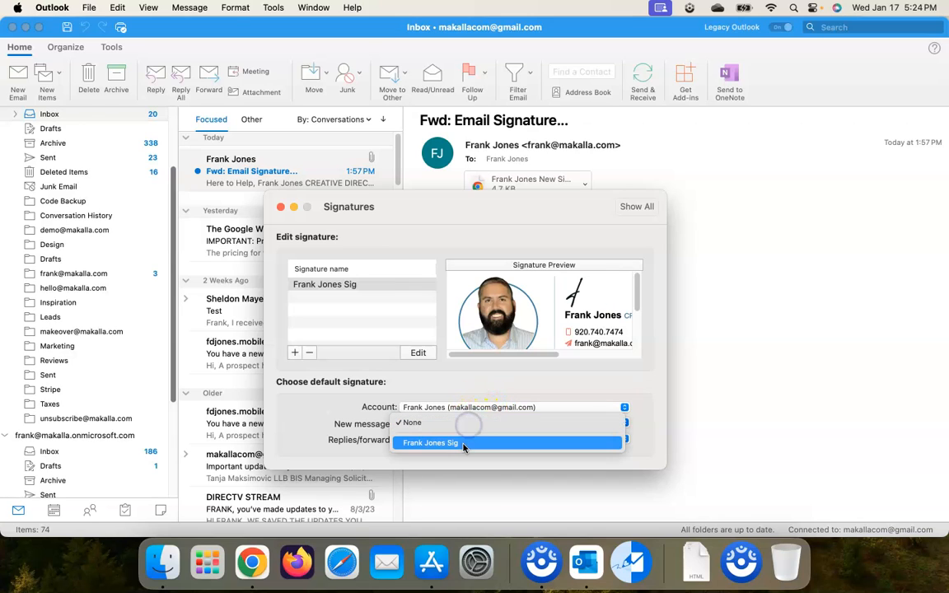
click(432, 442)
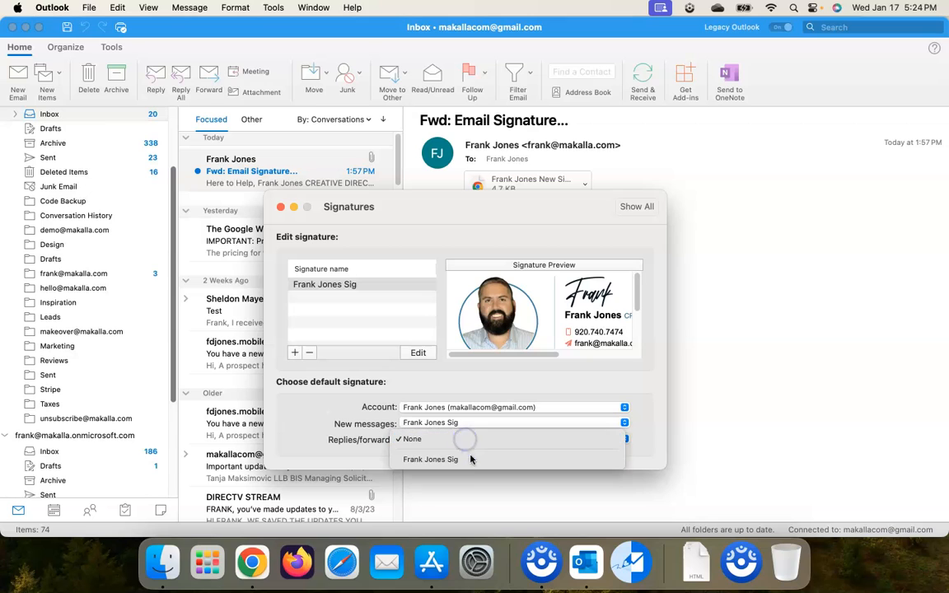
click(431, 458)
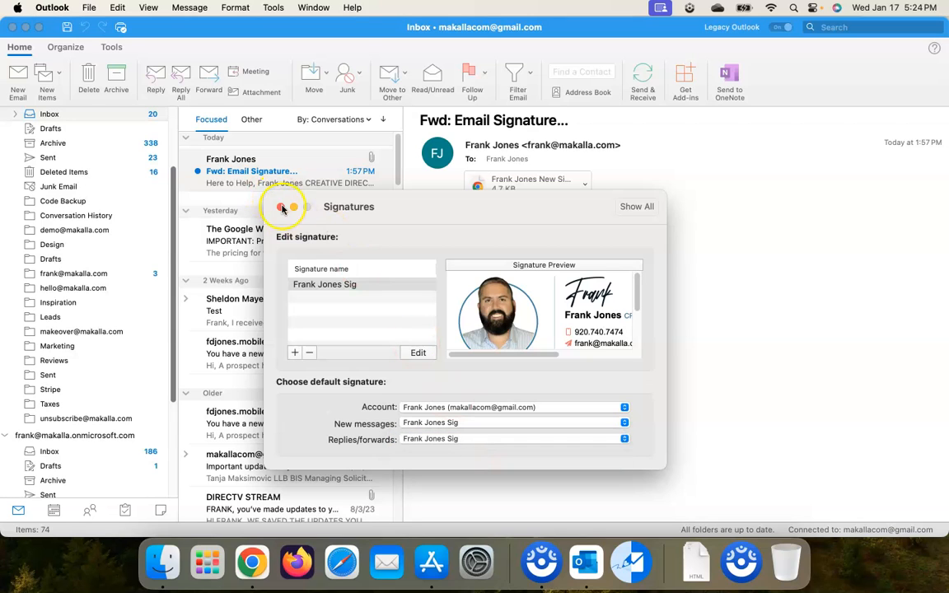
click(281, 207)
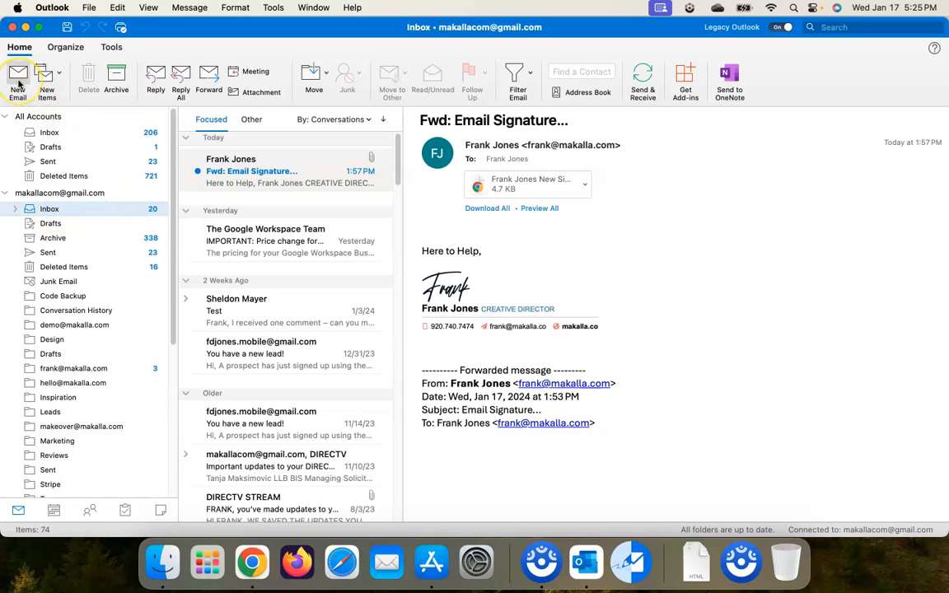
Start a new email to confirm the signature inserts automatically, close it, and open the Outlook menu.
click(17, 79)
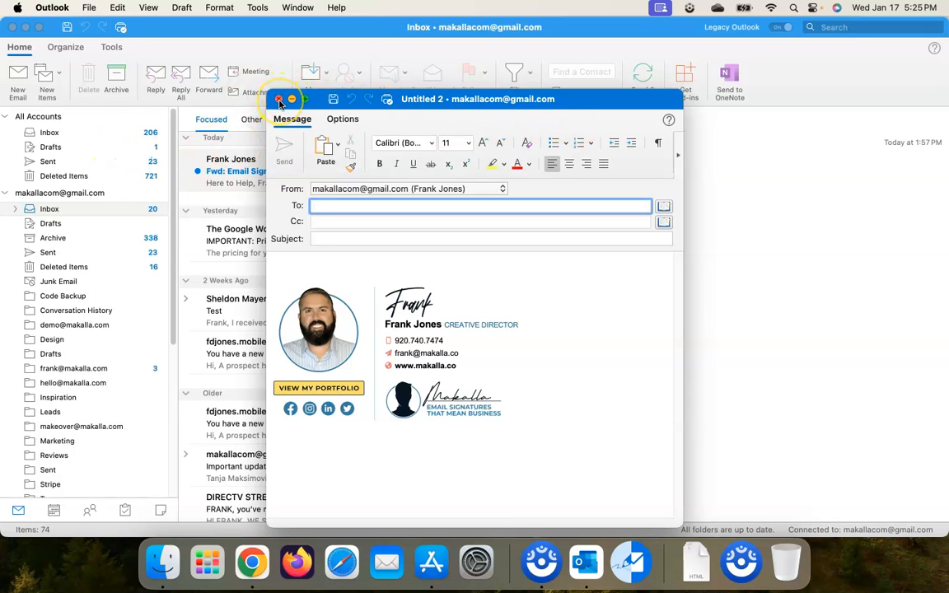
click(280, 99)
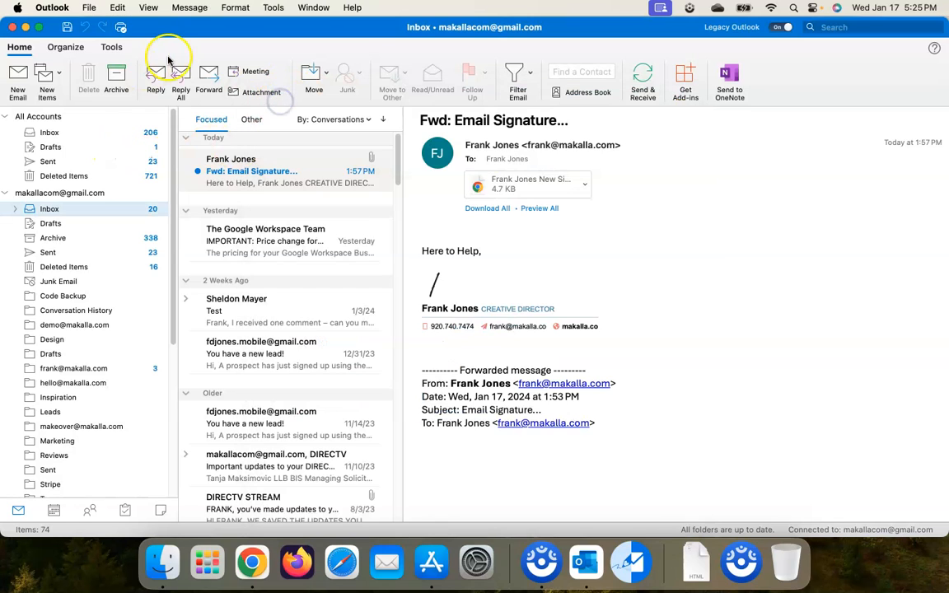
click(53, 7)
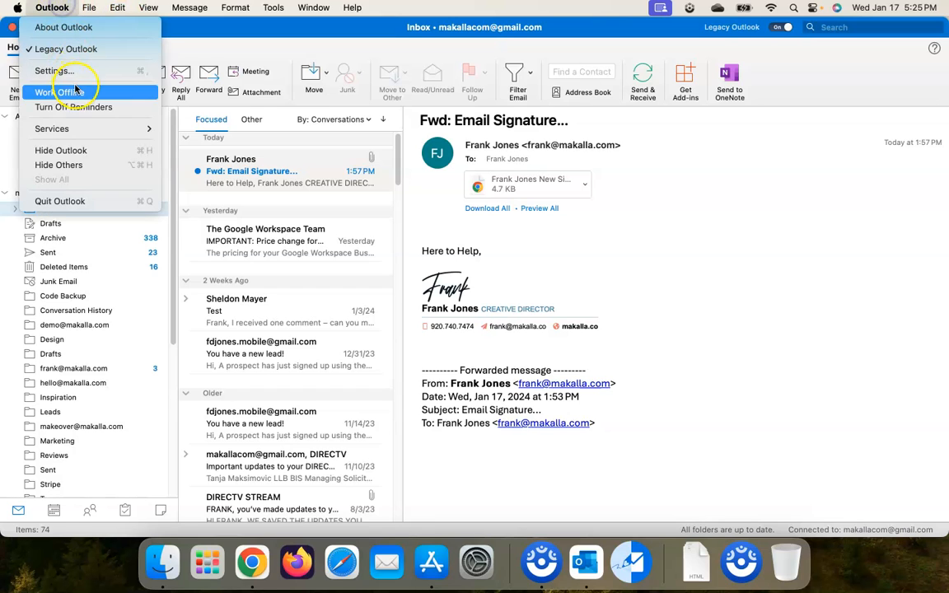
mouse_move(52, 69)
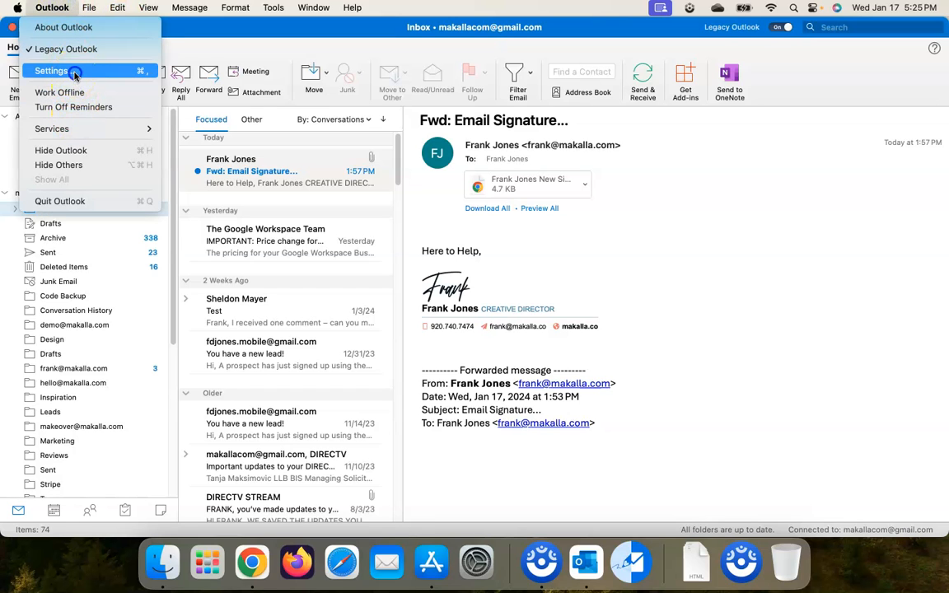
Add a new blank Untitled signature in Outlook Settings, then bring up Finder's recent files.
click(51, 69)
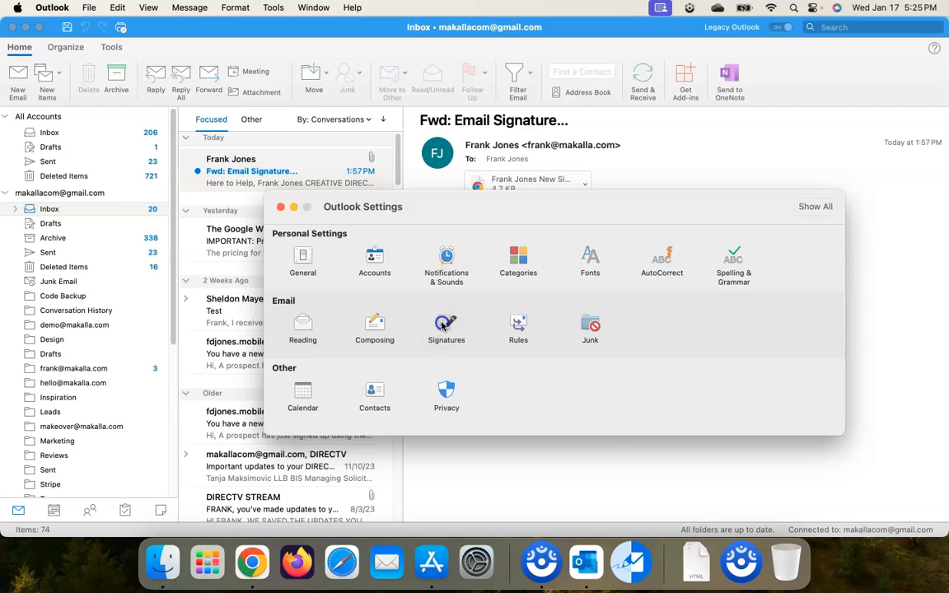
click(446, 328)
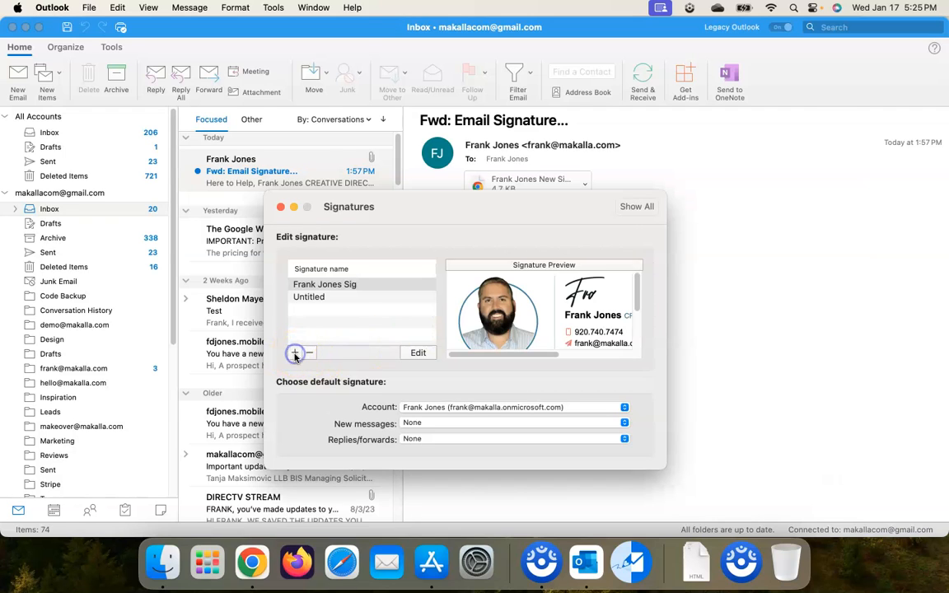
click(295, 353)
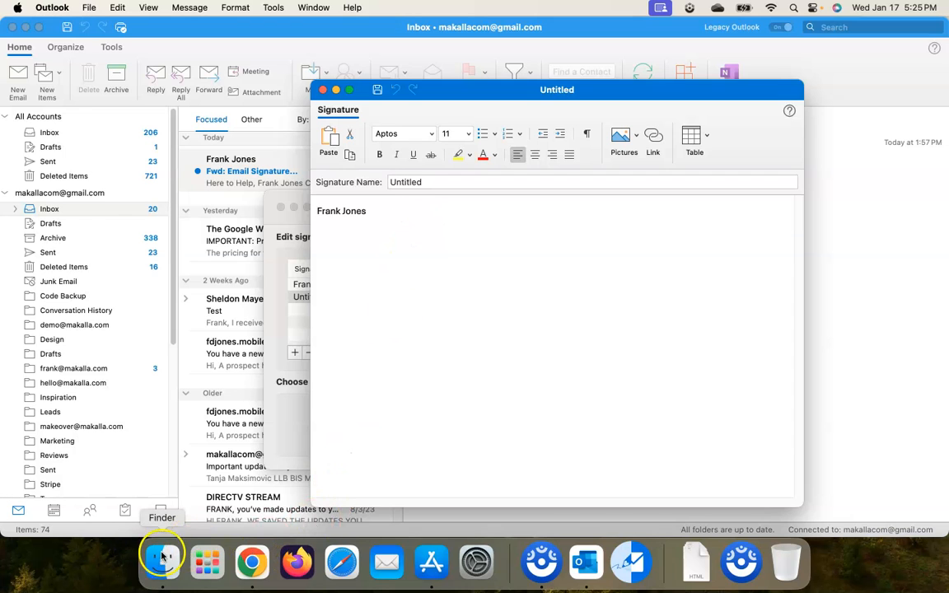
click(161, 558)
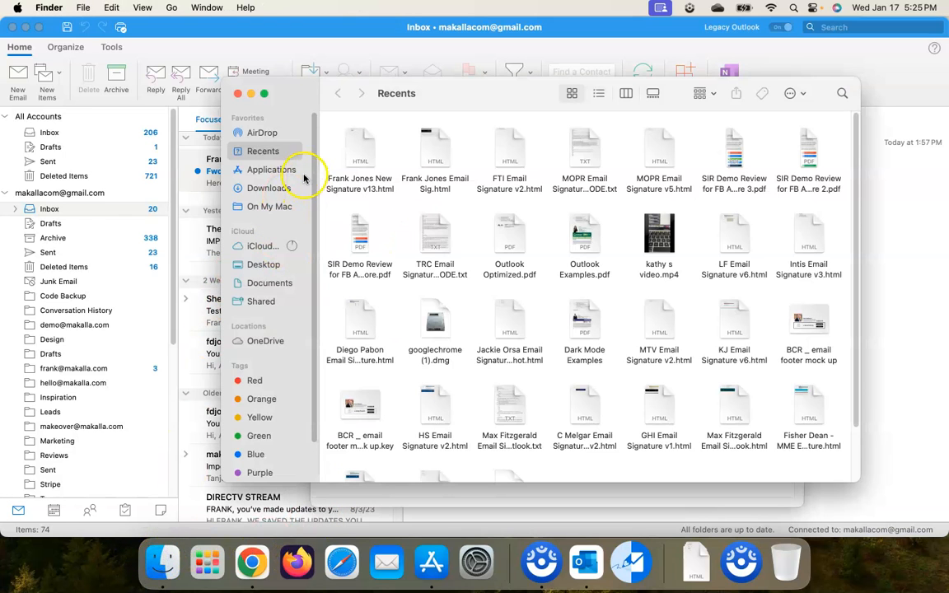
Open the Frank Jones New Signature v13 HTML file in Chrome, then return to Outlook's signature editor.
click(267, 188)
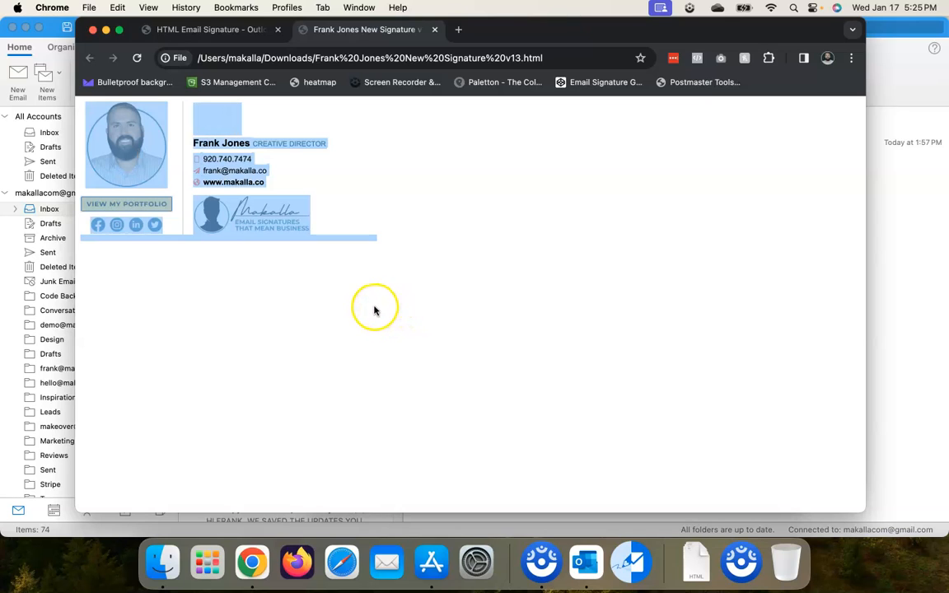
mouse_move(297, 562)
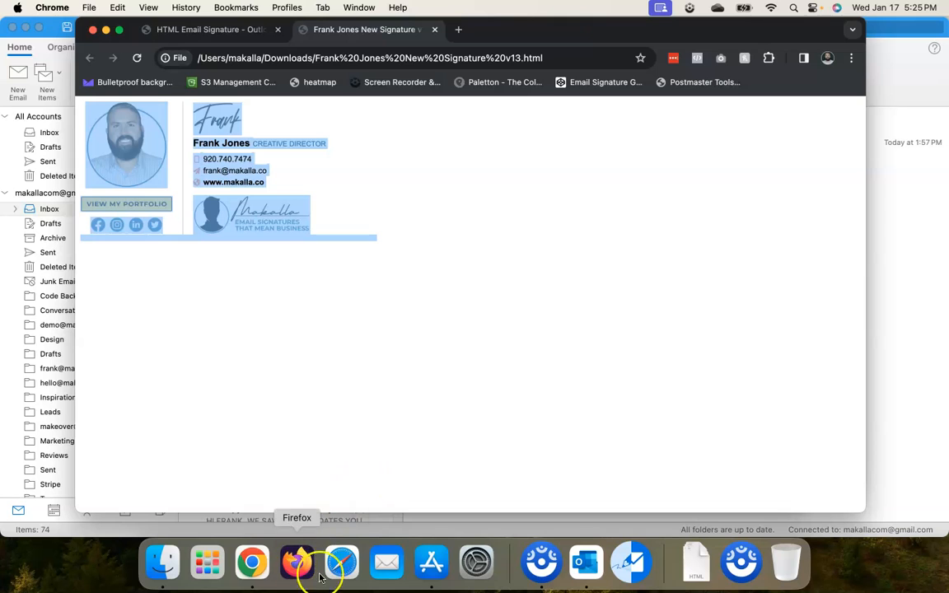
click(587, 564)
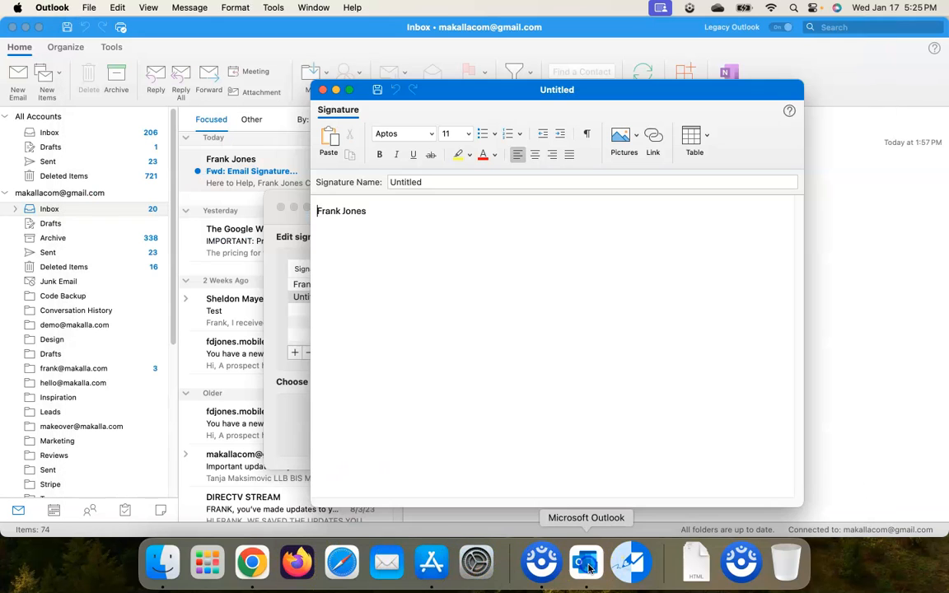
click(412, 211)
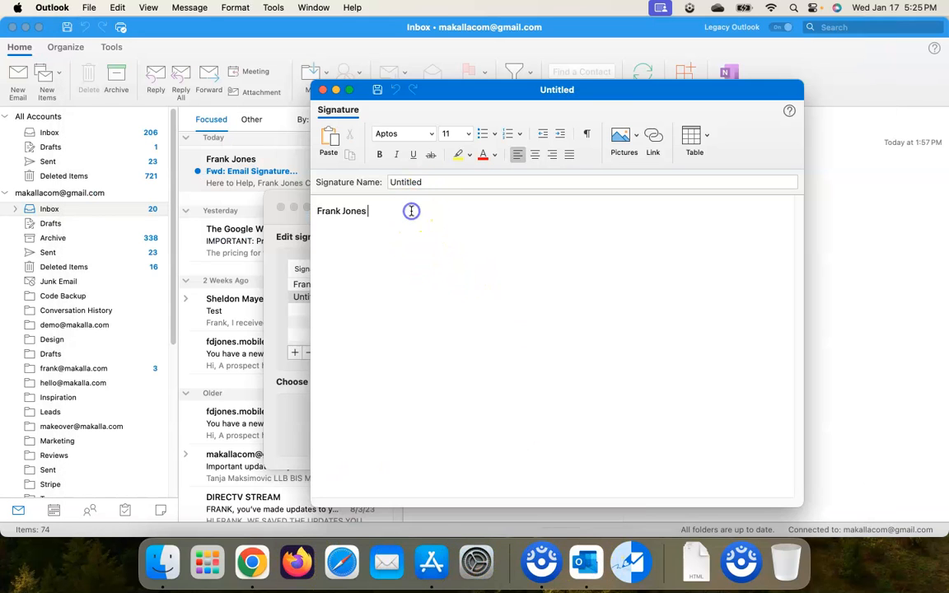
double_click(342, 211)
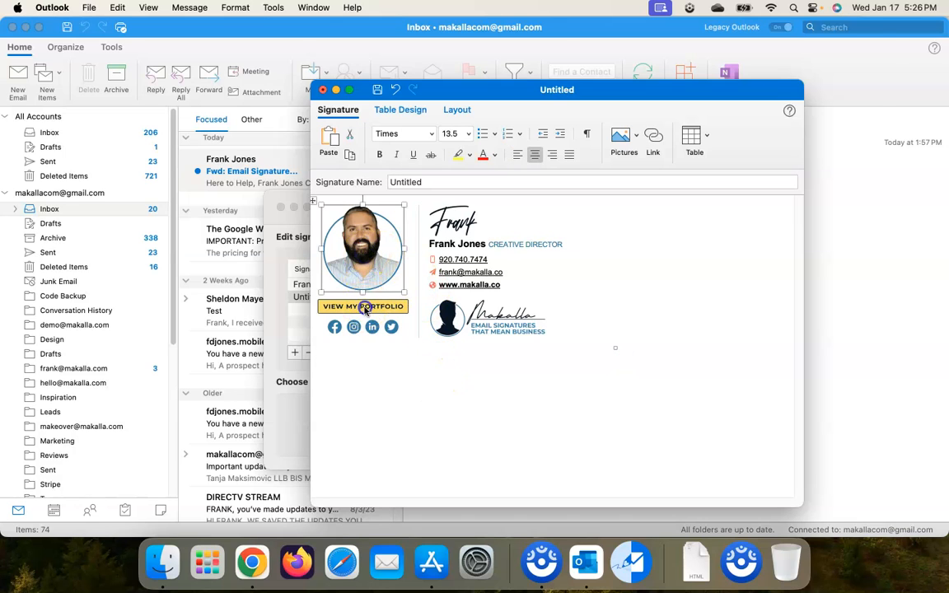
click(363, 306)
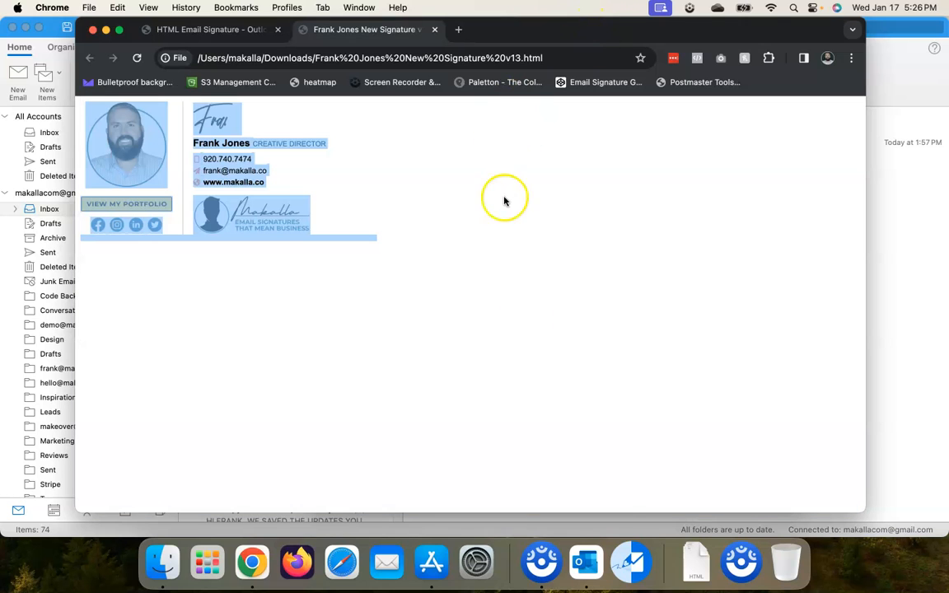
mouse_move(587, 562)
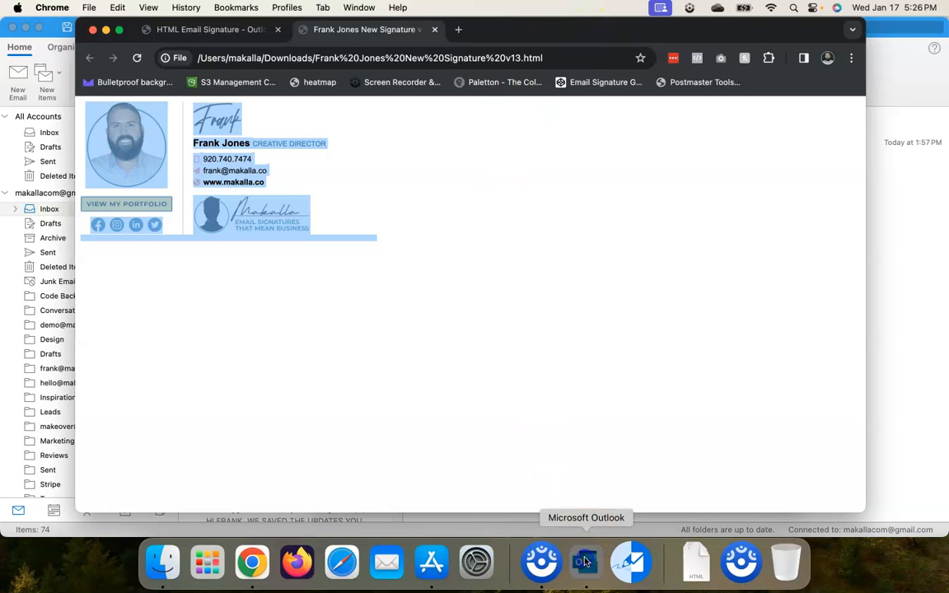
Return from Chrome to Outlook's signature editor holding the pasted signature.
click(586, 564)
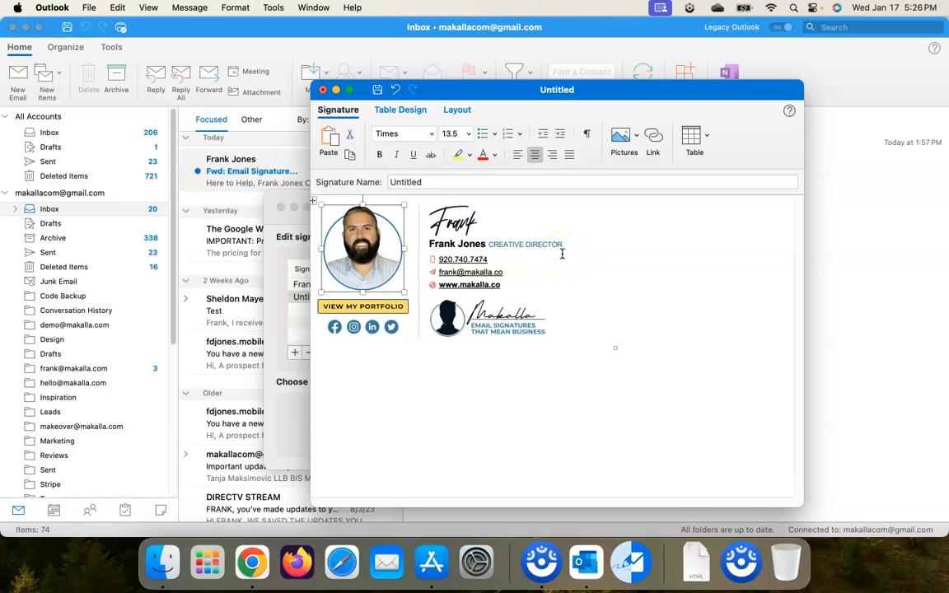
mouse_move(590, 426)
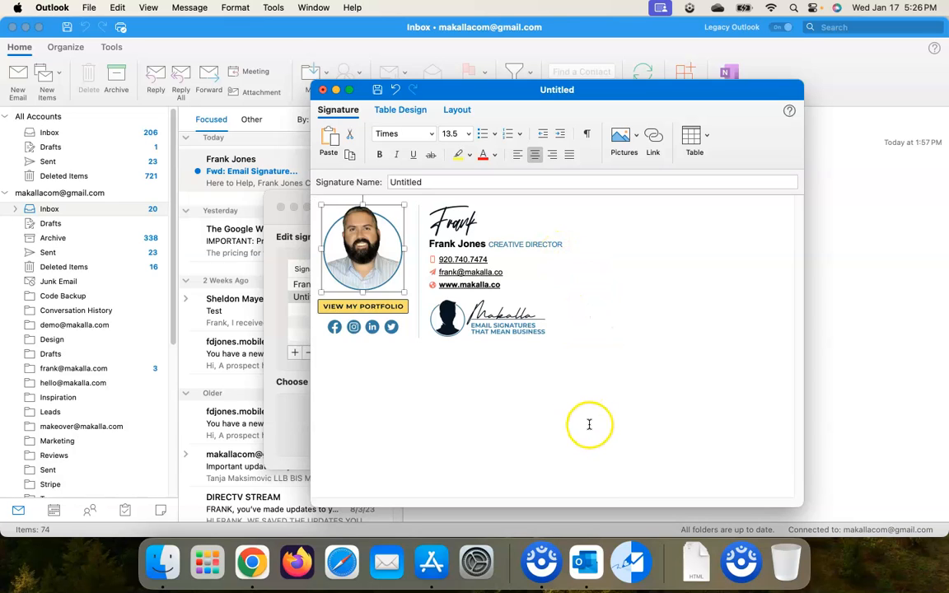
mouse_move(580, 422)
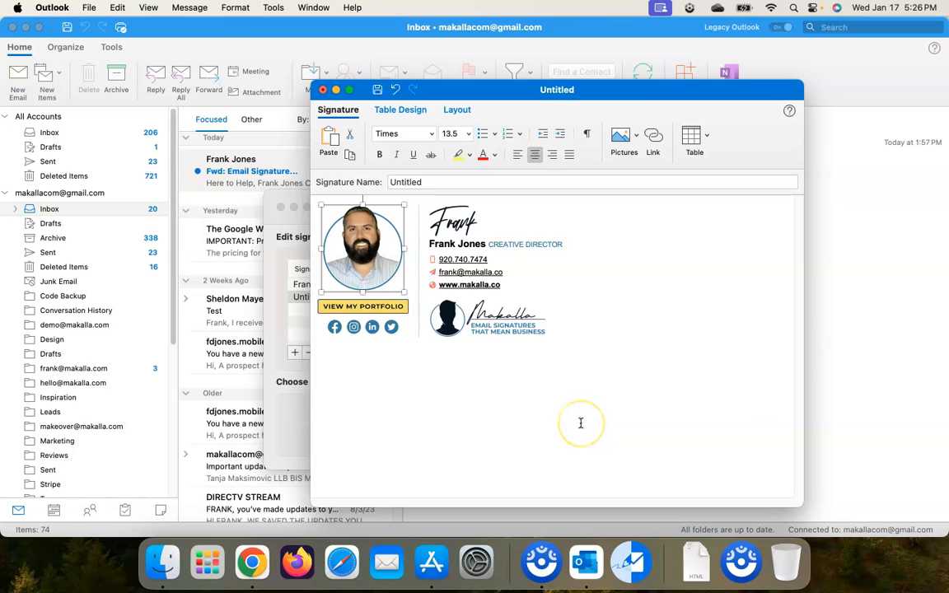
mouse_move(580, 424)
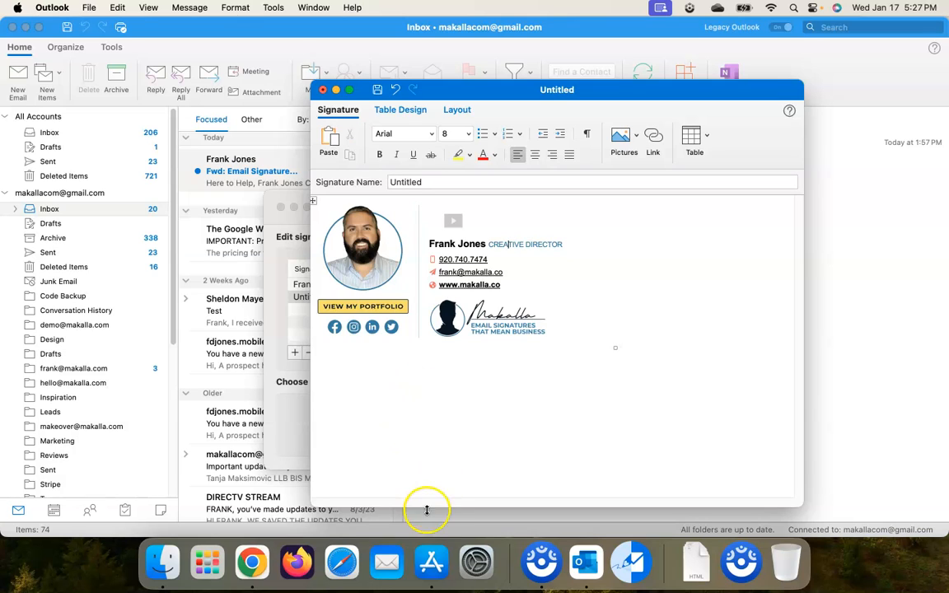
mouse_move(387, 63)
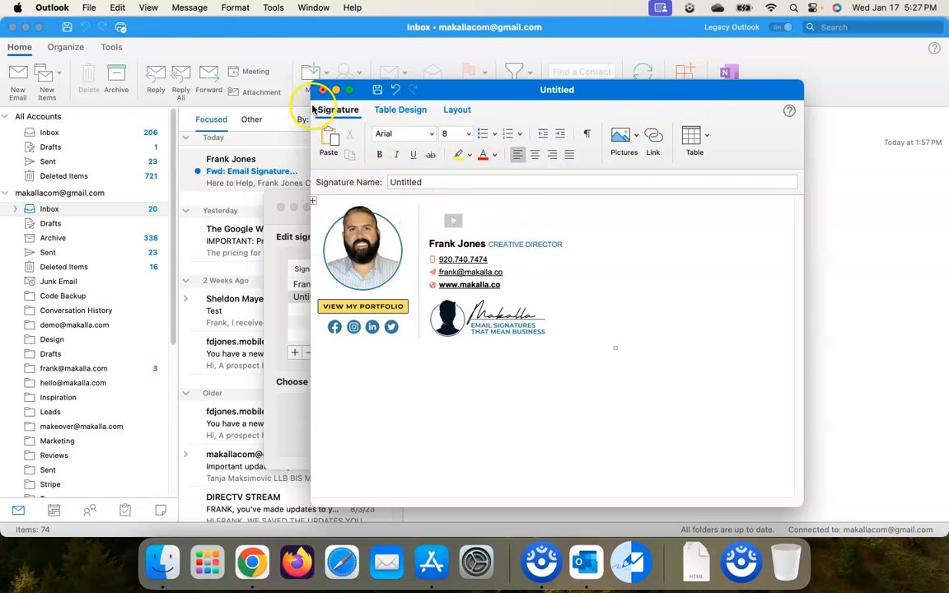
Close the Untitled signature editor, leaving Frank Jones Sig and Untitled in the Signatures list.
click(336, 89)
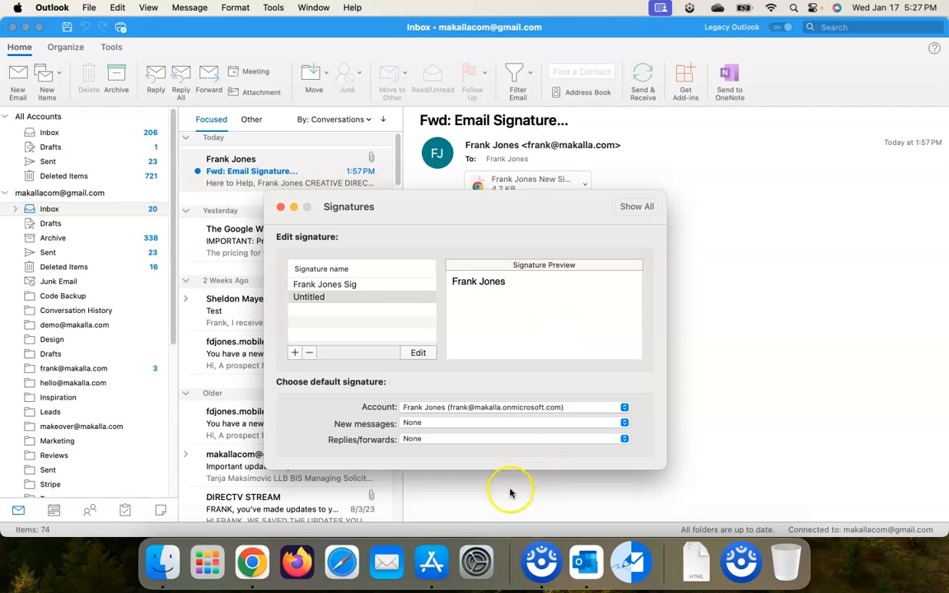
mouse_move(631, 564)
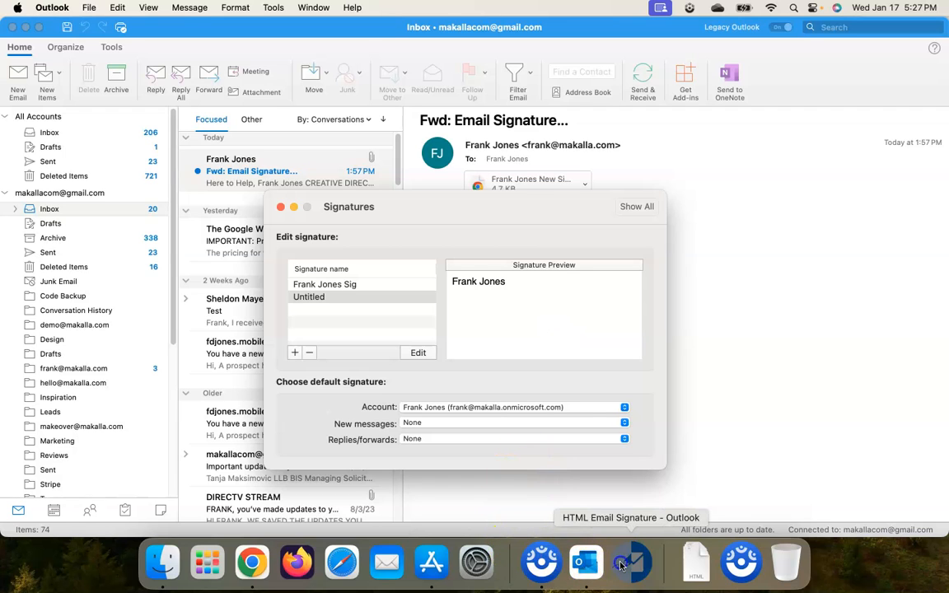
Launch the HTML Email Signature - Outlook installer app from the Dock.
click(631, 562)
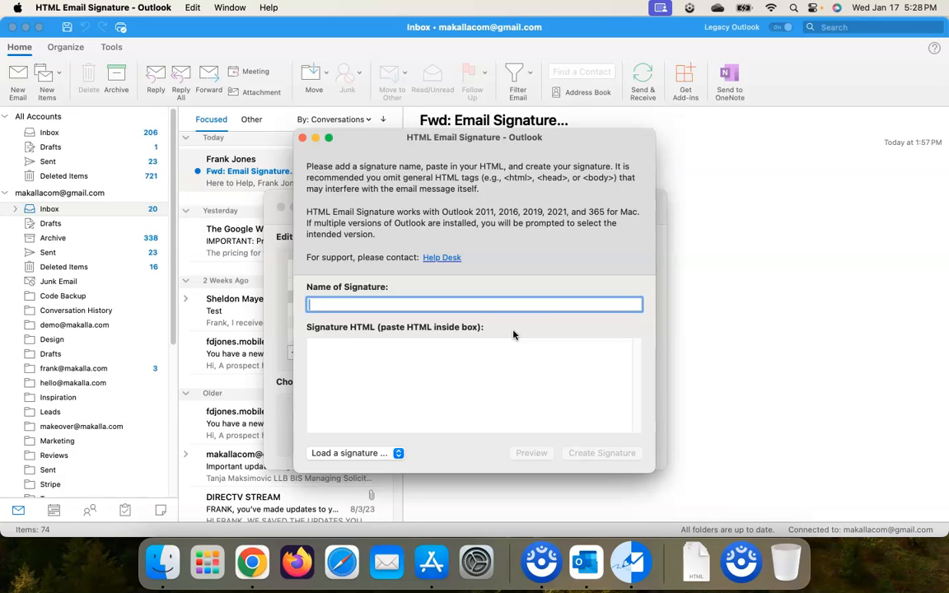
mouse_move(475, 251)
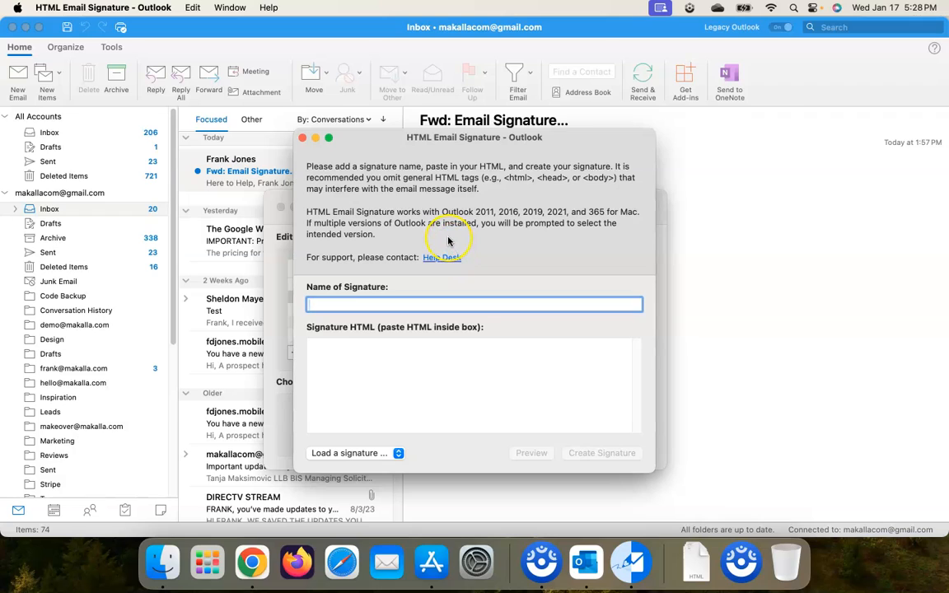
mouse_move(448, 239)
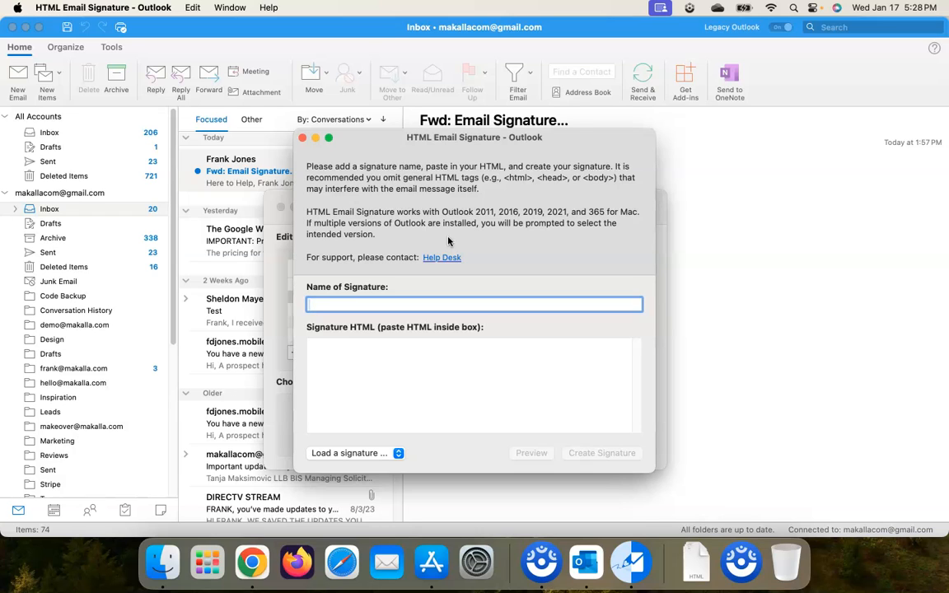
mouse_move(409, 206)
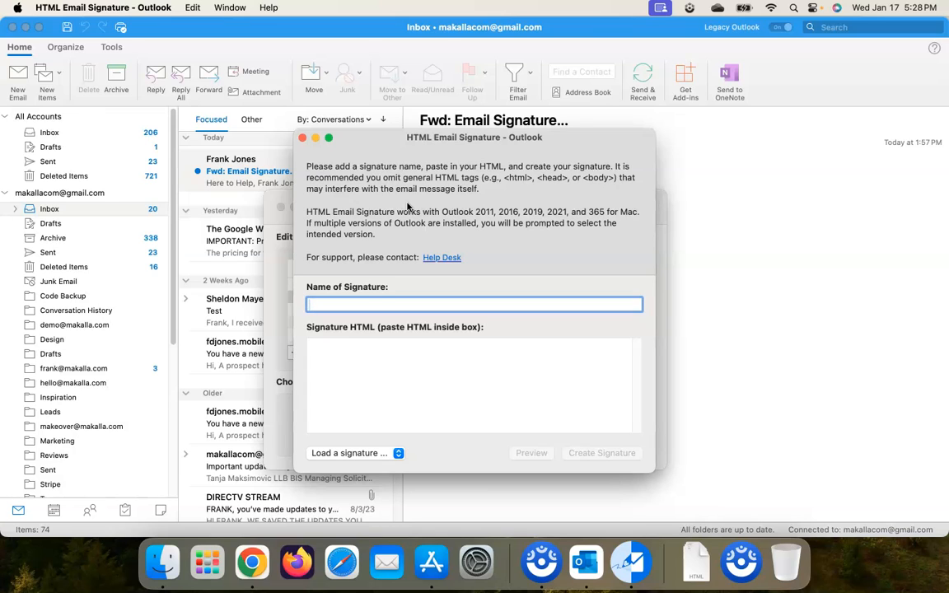
mouse_move(359, 173)
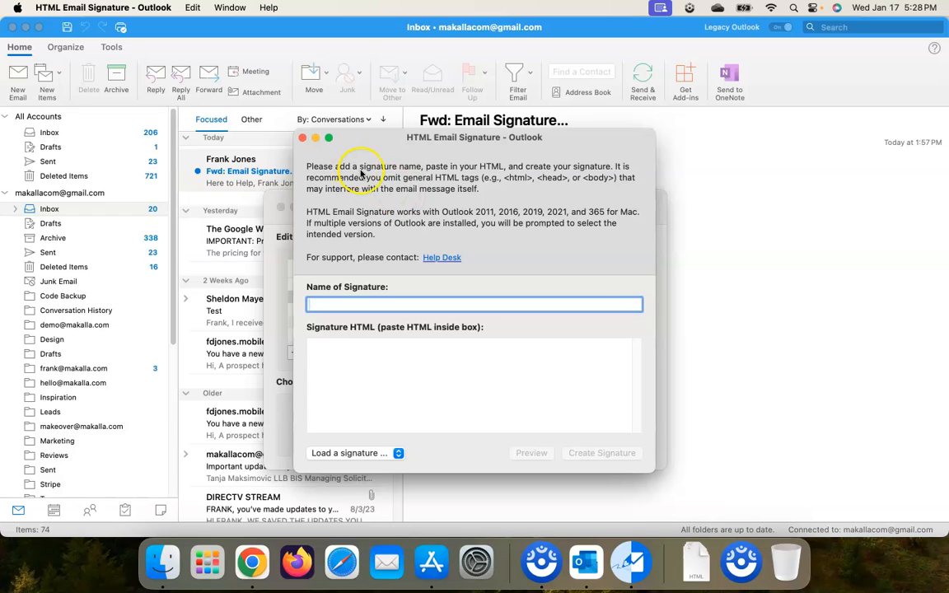